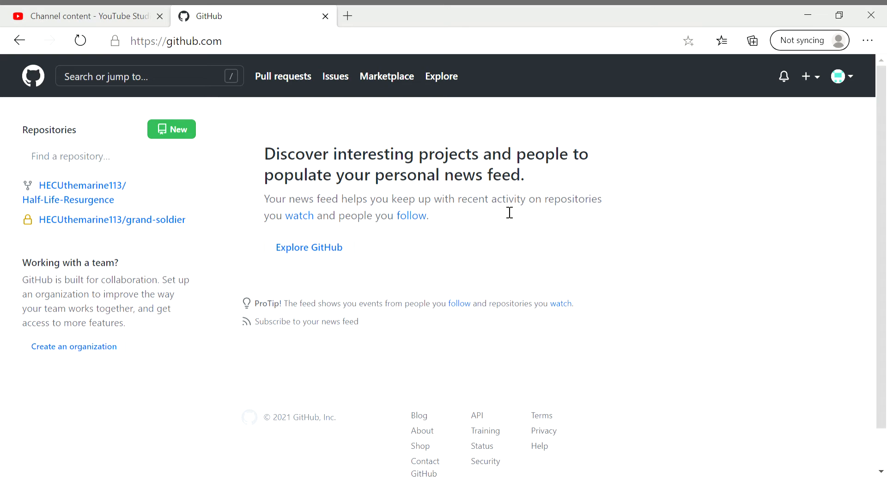
pyautogui.moveTo(262, 222)
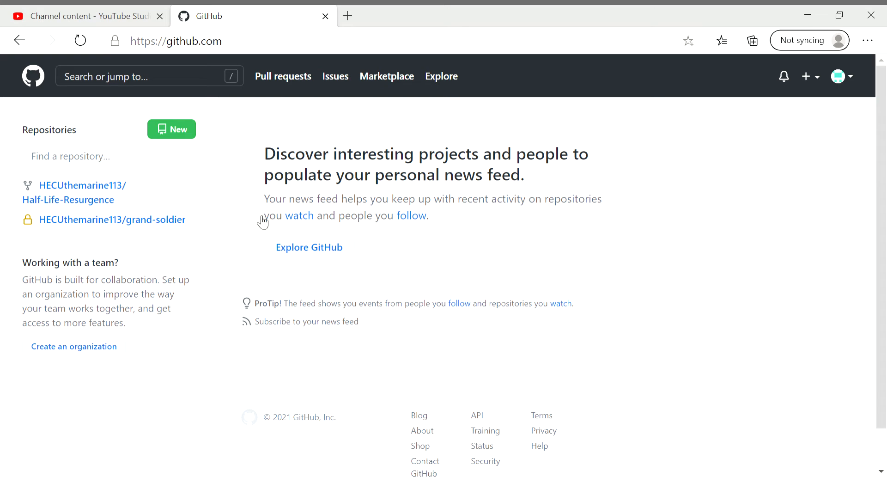
pyautogui.moveTo(656, 94)
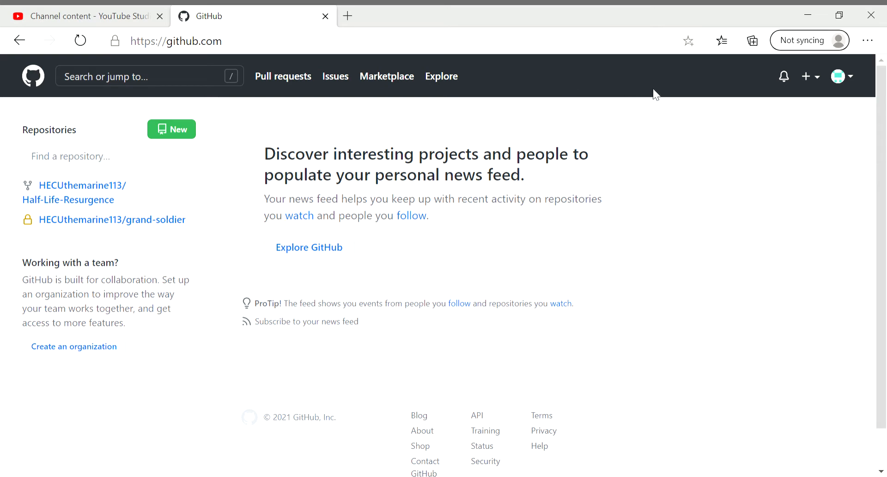
# Open VJ-HLR-Developers/Half-Life-Resurgence from search suggestions and view its Code clone options.
pyautogui.click(164, 40)
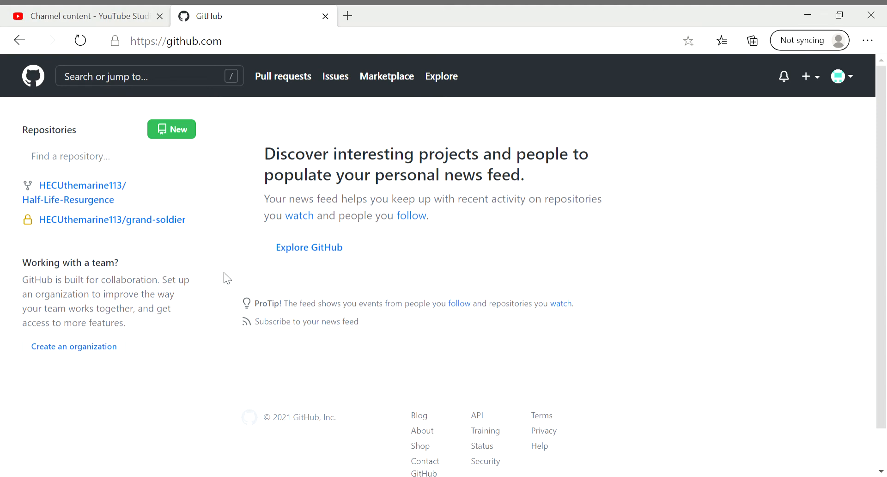
pyautogui.moveTo(83, 256)
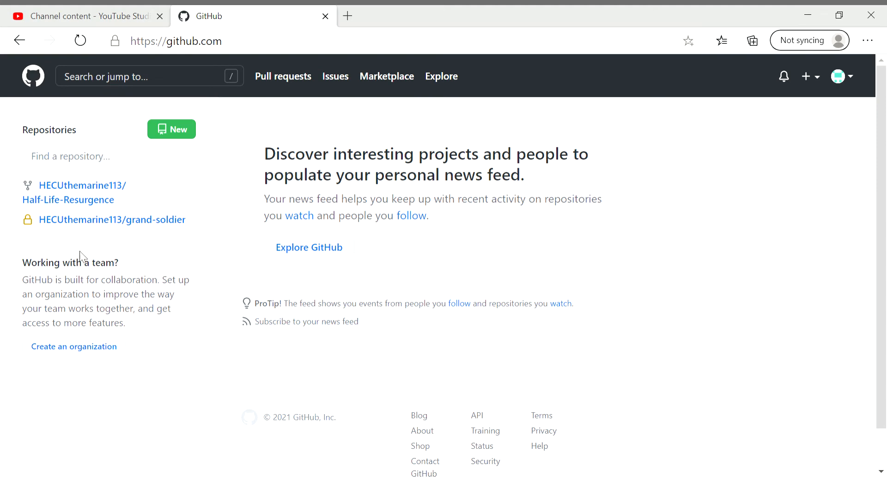
pyautogui.moveTo(118, 100)
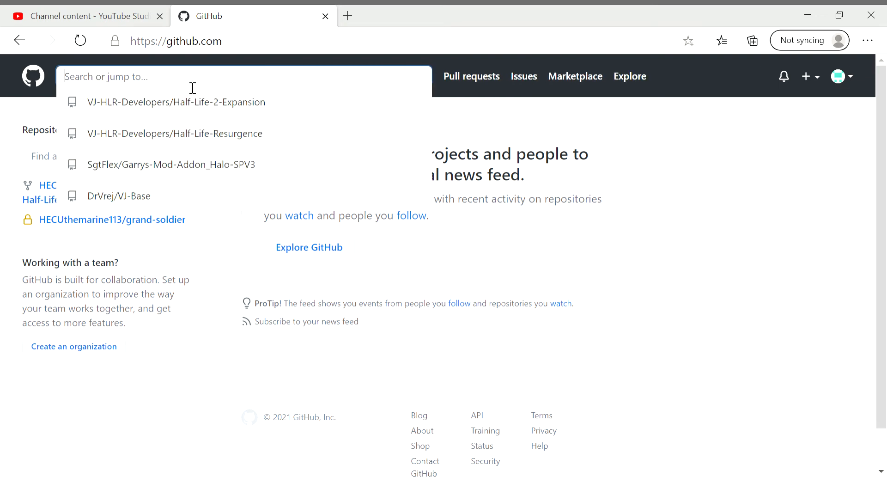
pyautogui.moveTo(226, 133)
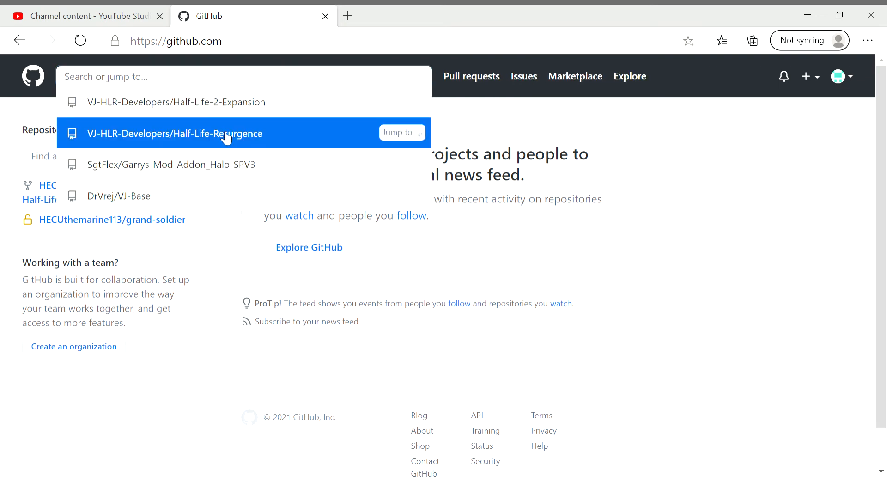
pyautogui.click(174, 133)
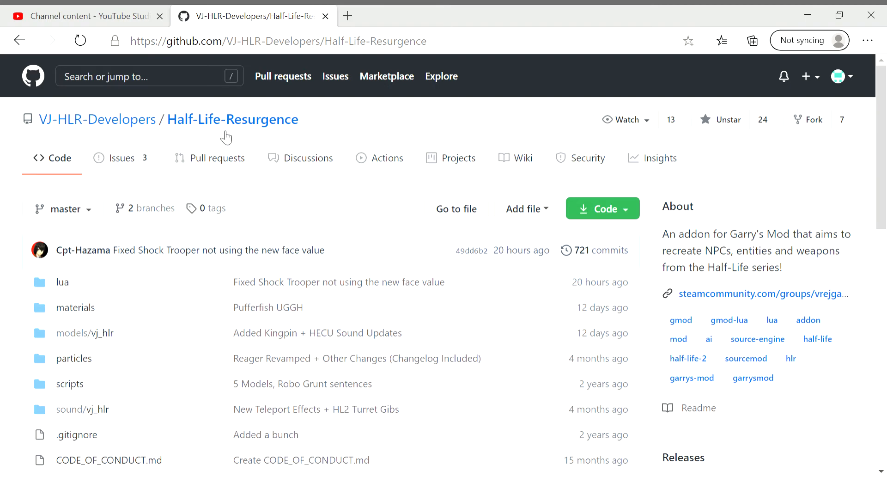
pyautogui.moveTo(255, 199)
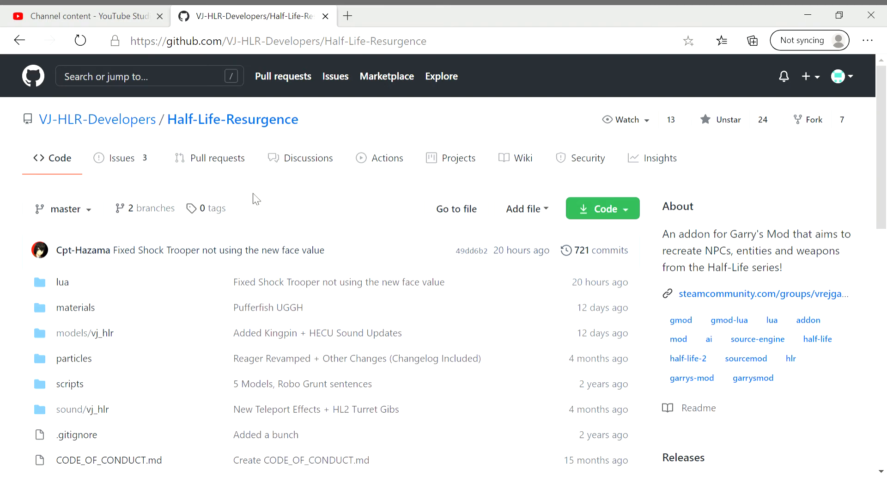
pyautogui.moveTo(276, 212)
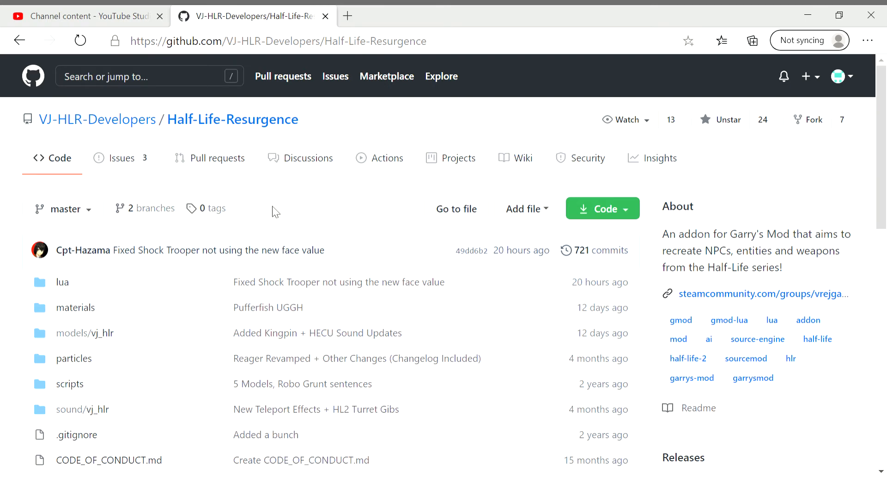
pyautogui.click(602, 209)
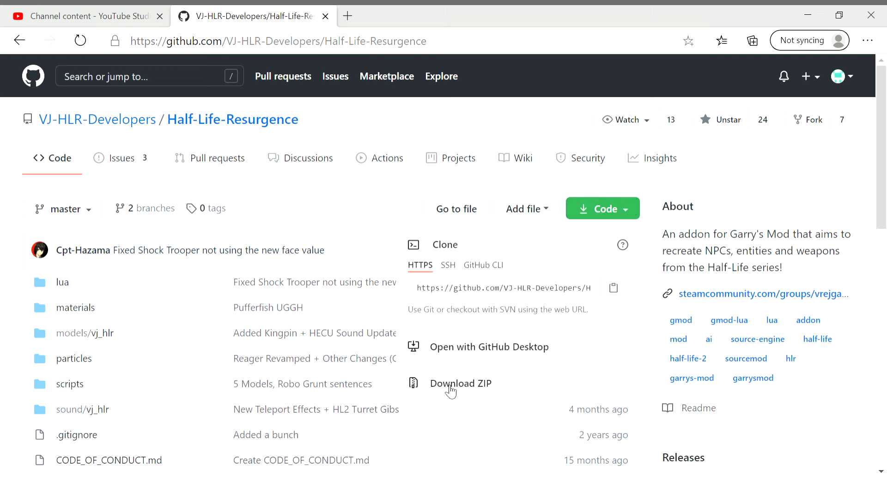
pyautogui.moveTo(365, 328)
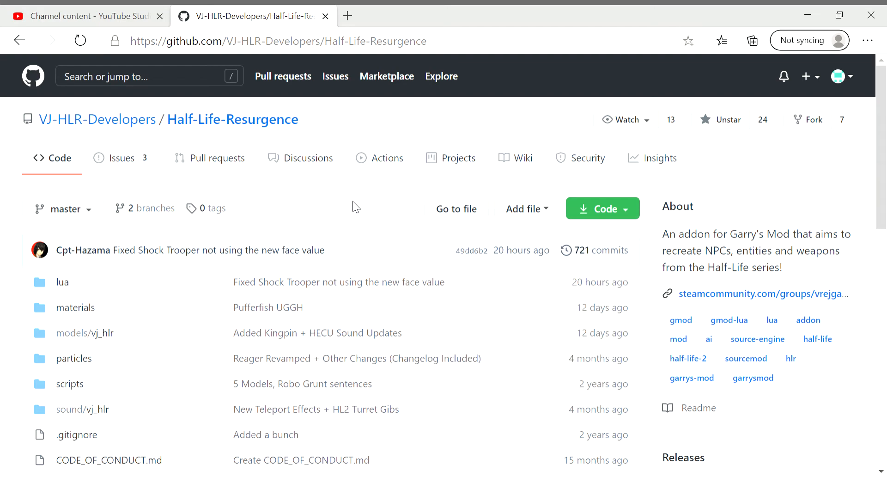
# Scroll through the master branch file list, 721 commits, and README.
pyautogui.scroll(-3)
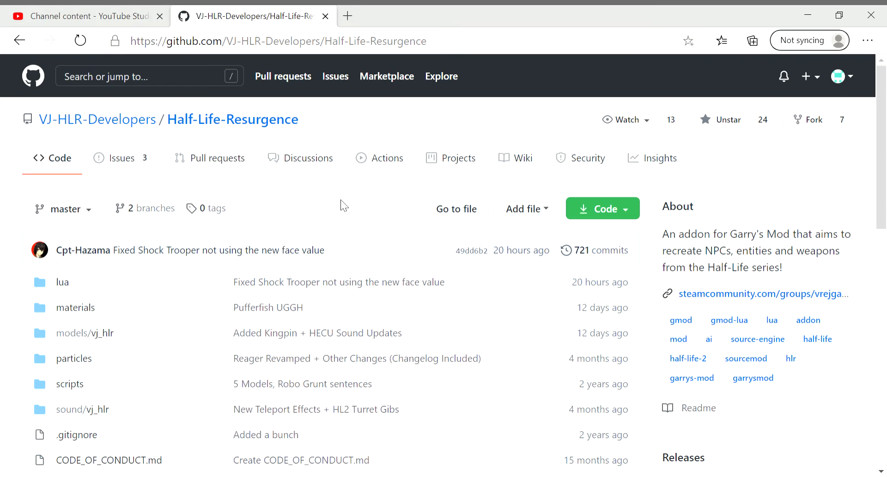
pyautogui.moveTo(27, 436)
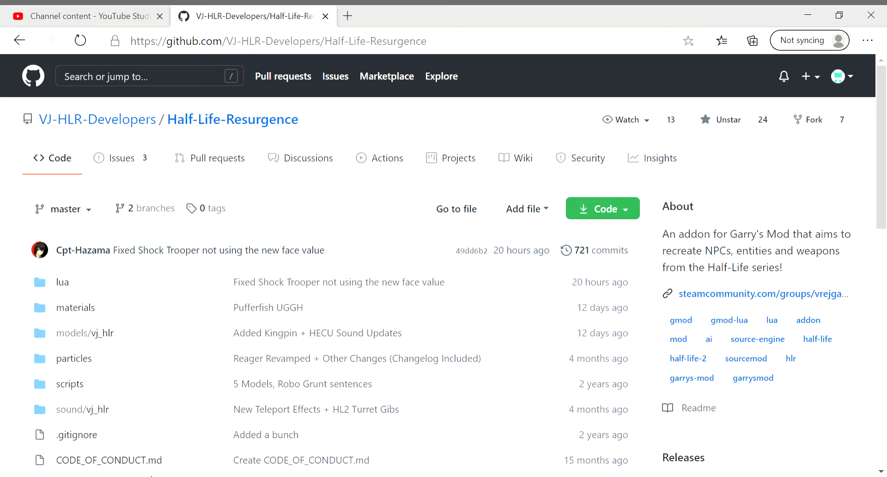
pyautogui.moveTo(156, 475)
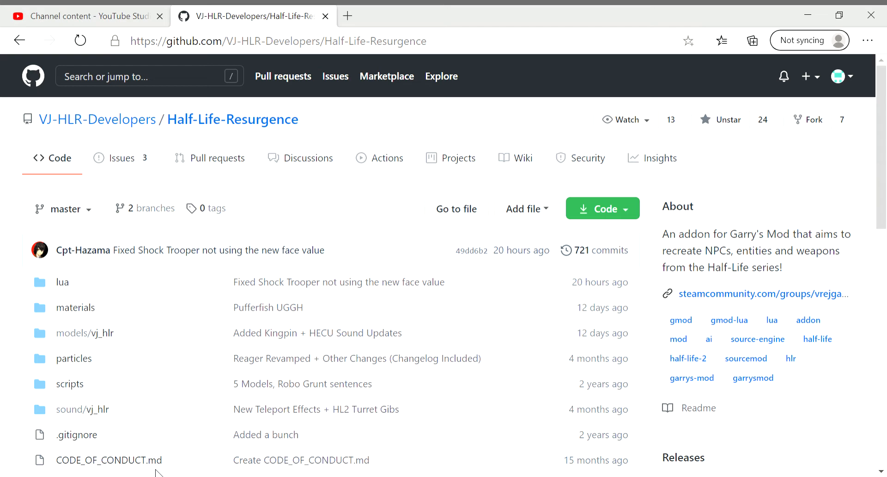
pyautogui.moveTo(46, 412)
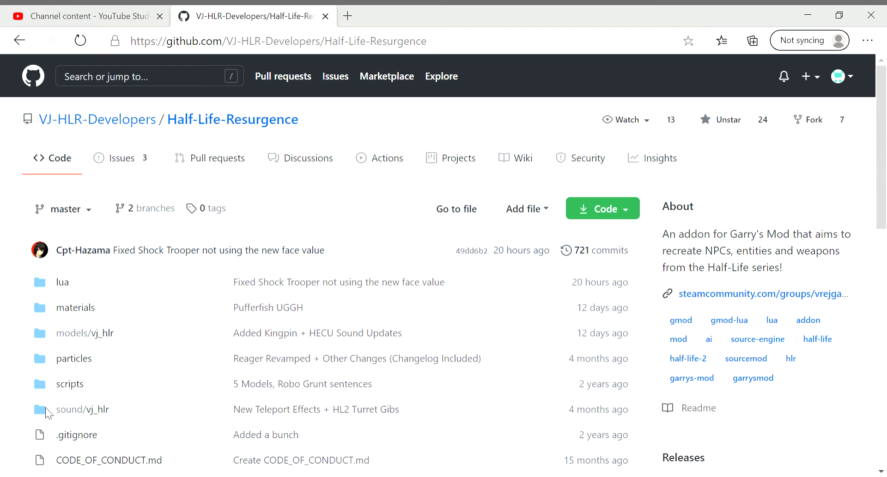
pyautogui.moveTo(24, 449)
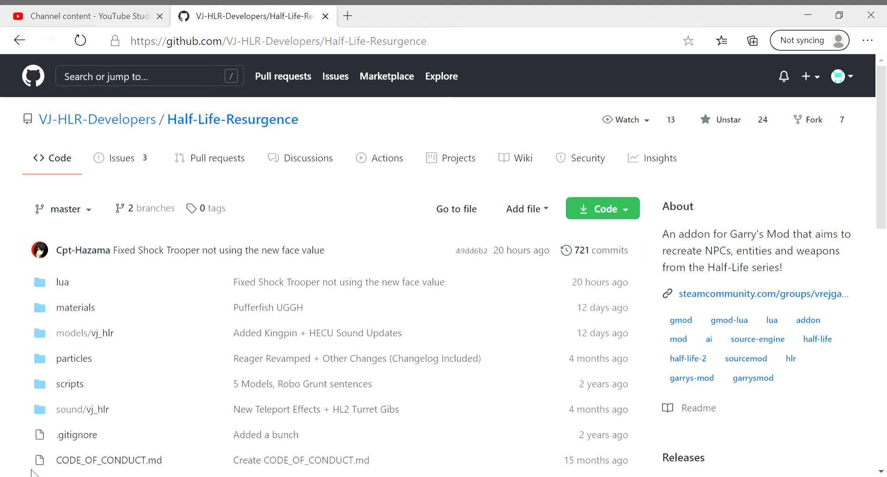
pyautogui.moveTo(3, 427)
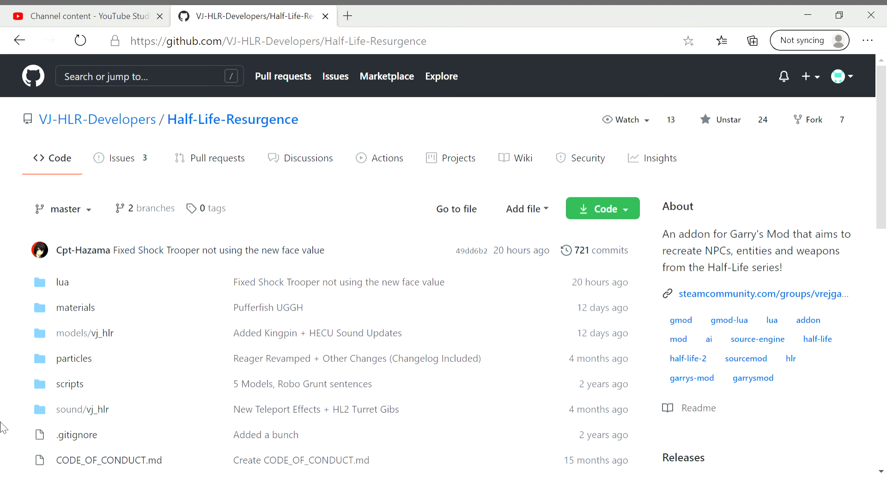
pyautogui.moveTo(31, 406)
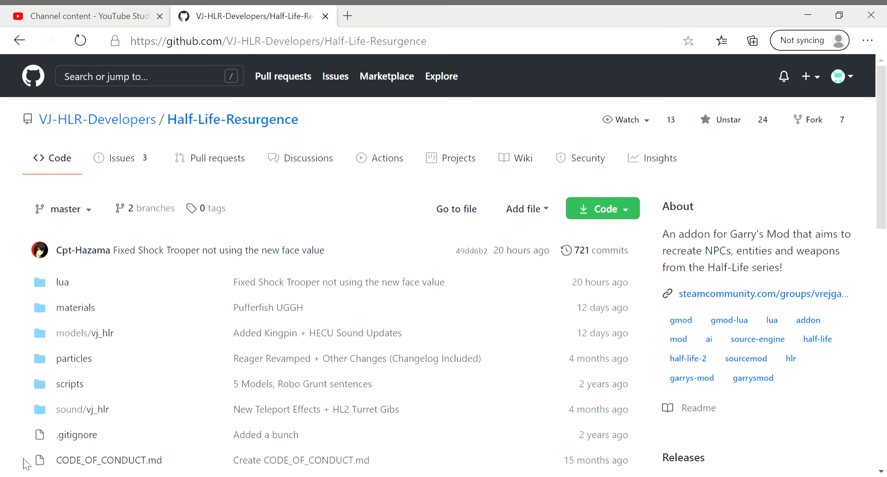
pyautogui.moveTo(10, 389)
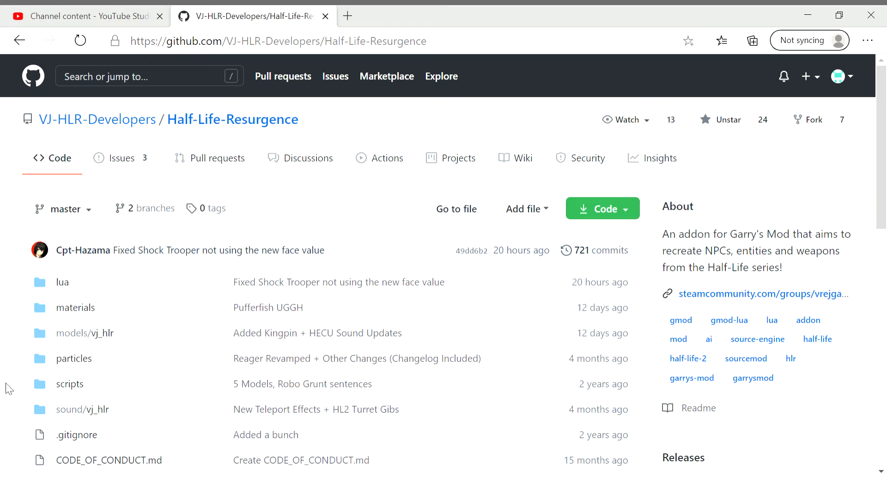
pyautogui.moveTo(23, 395)
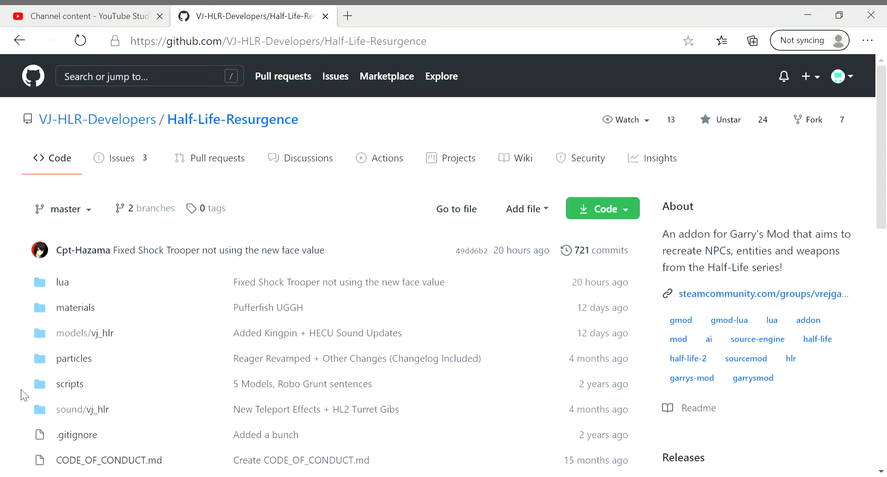
pyautogui.scroll(-3)
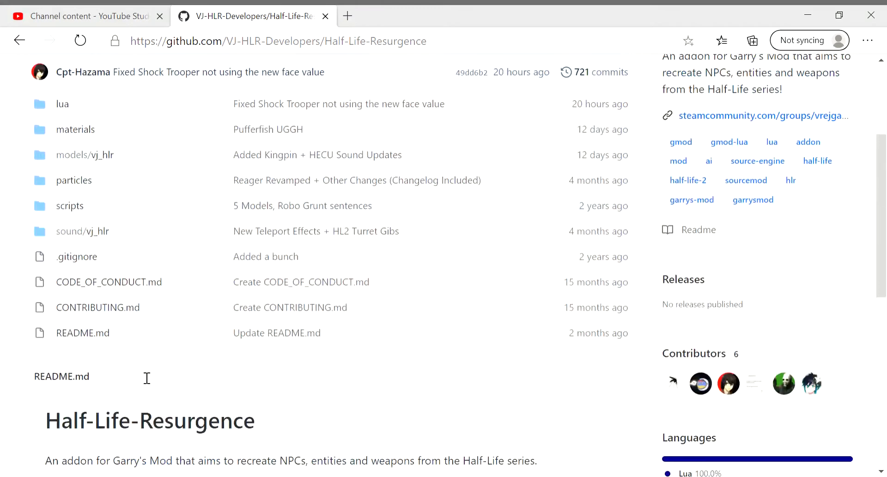
pyautogui.scroll(3)
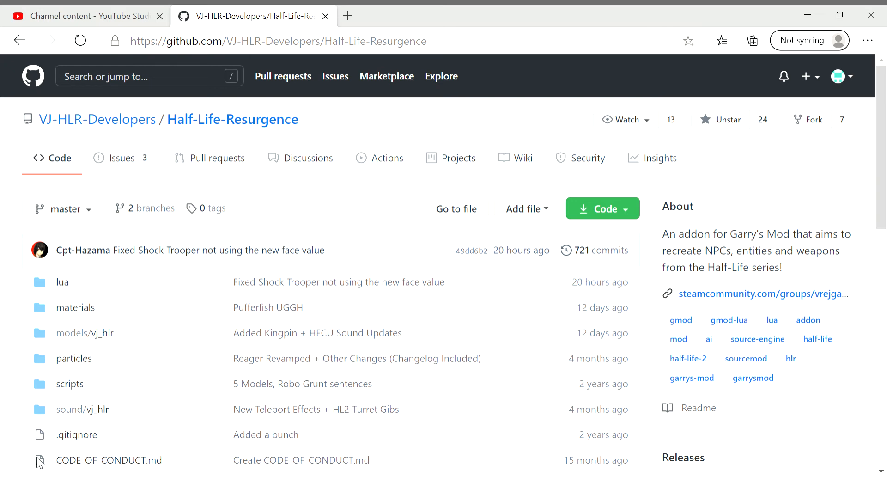
pyautogui.moveTo(16, 456)
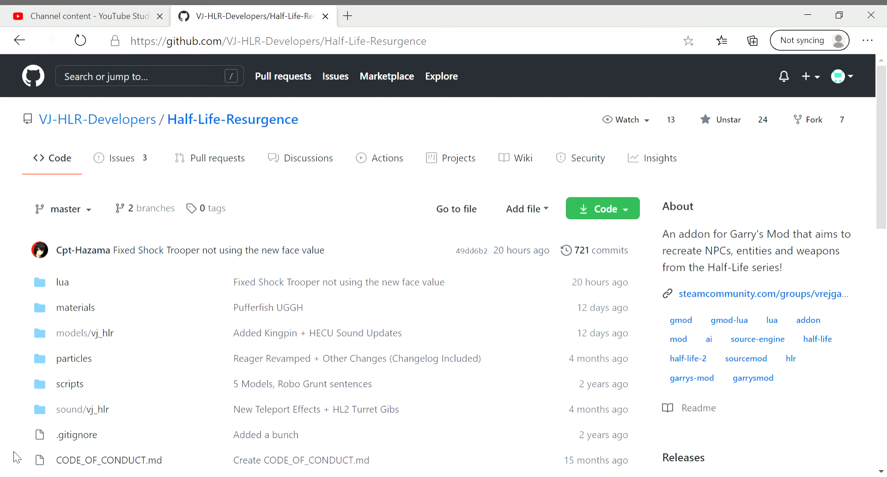
pyautogui.moveTo(174, 323)
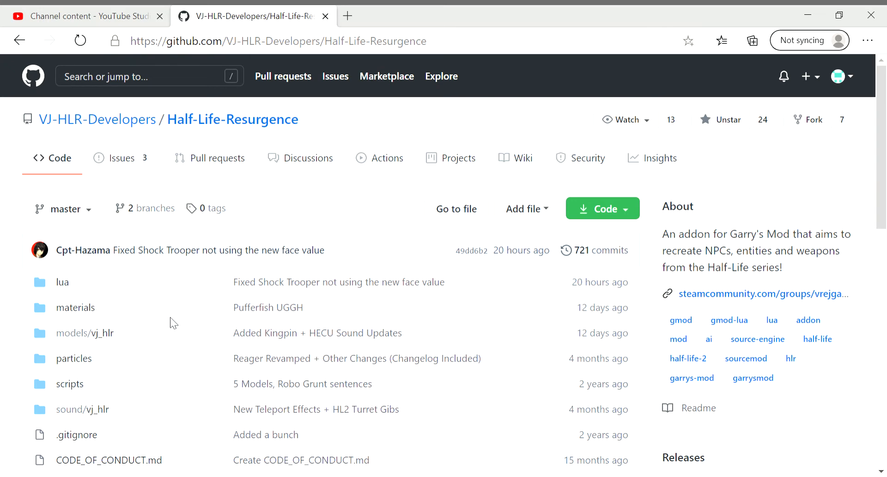
pyautogui.moveTo(300, 202)
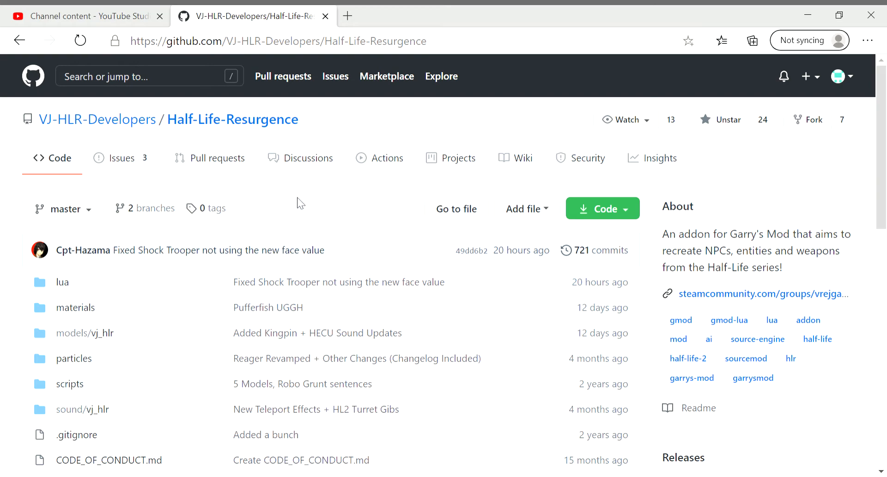
pyautogui.scroll(-3)
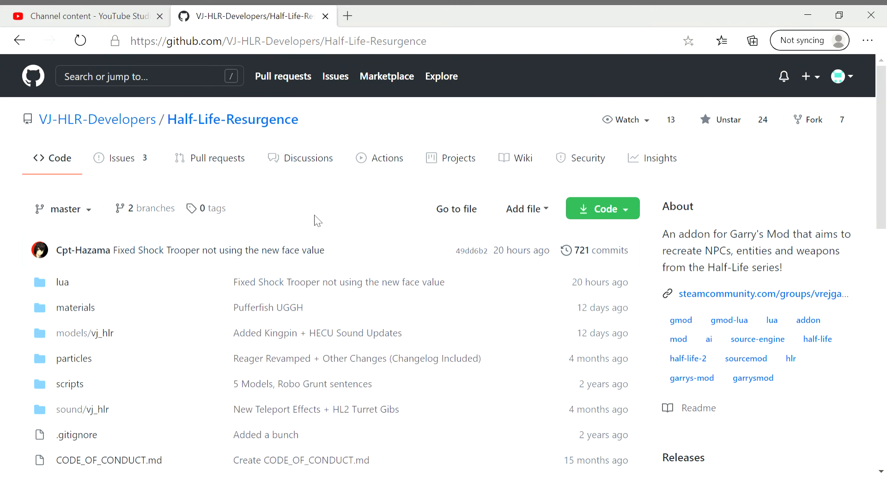
pyautogui.moveTo(311, 219)
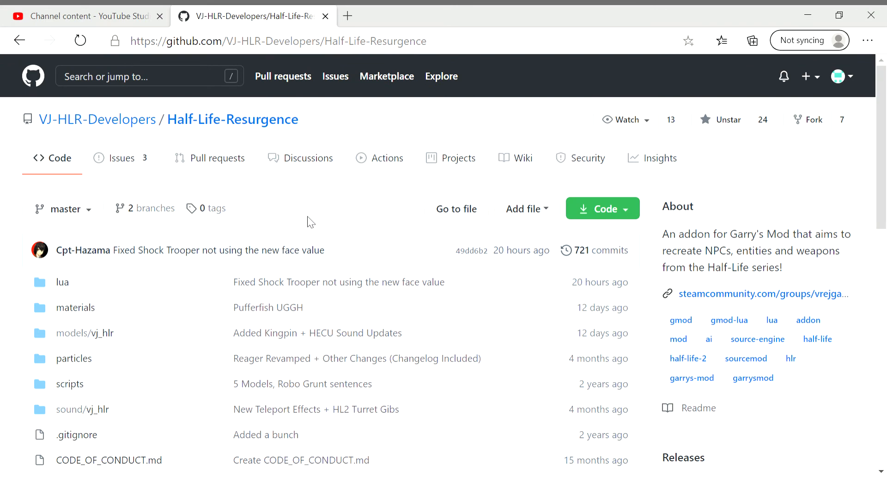
pyautogui.scroll(-3)
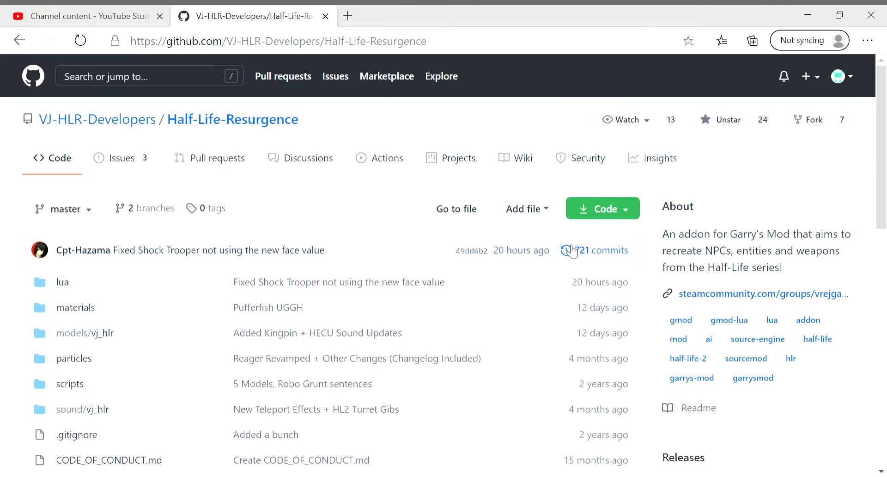
# Open the master branch commit history from the commits count.
pyautogui.click(602, 250)
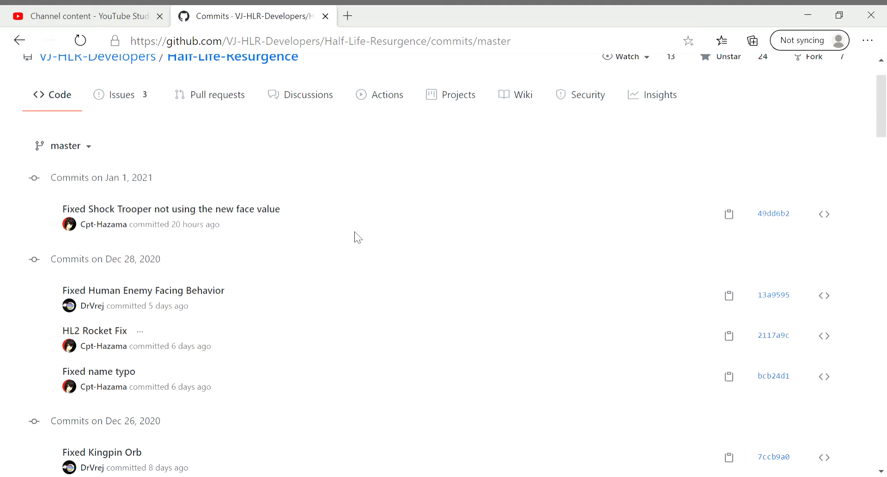
pyautogui.moveTo(68, 305)
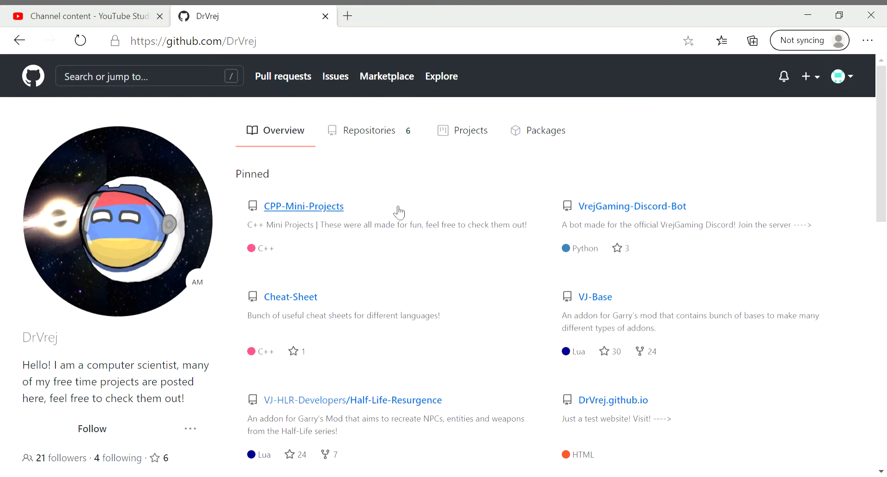
# Visit the pinned VJ-Base repository, check its clone options, then go back.
pyautogui.click(595, 296)
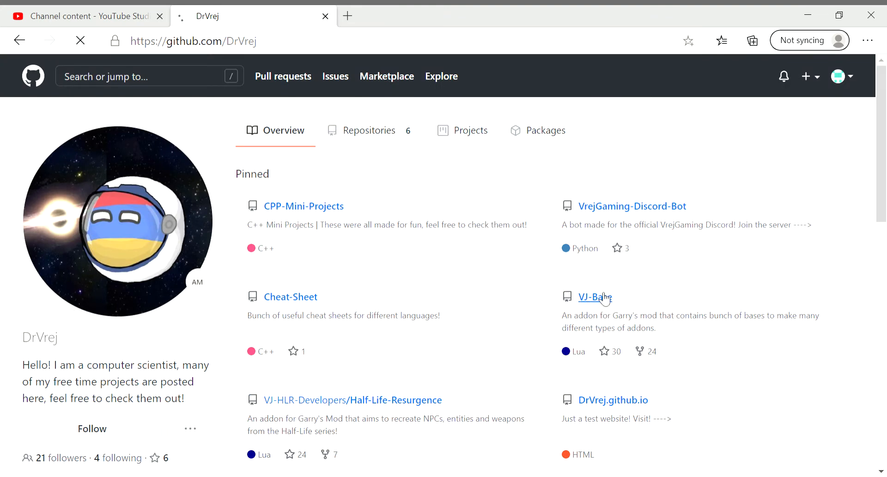
pyautogui.click(594, 296)
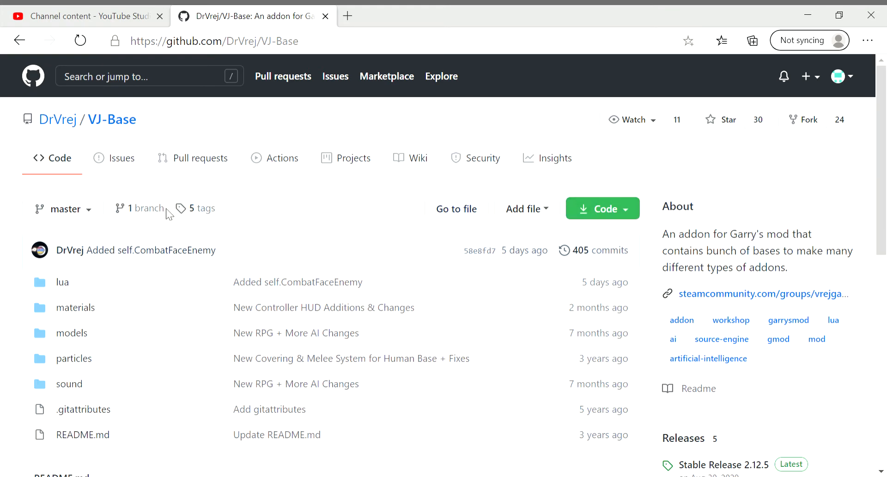
pyautogui.moveTo(413, 224)
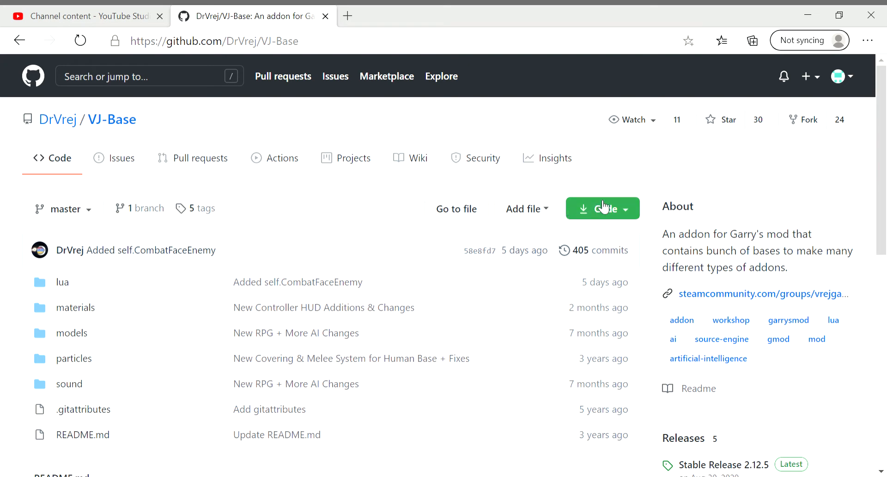
pyautogui.click(601, 208)
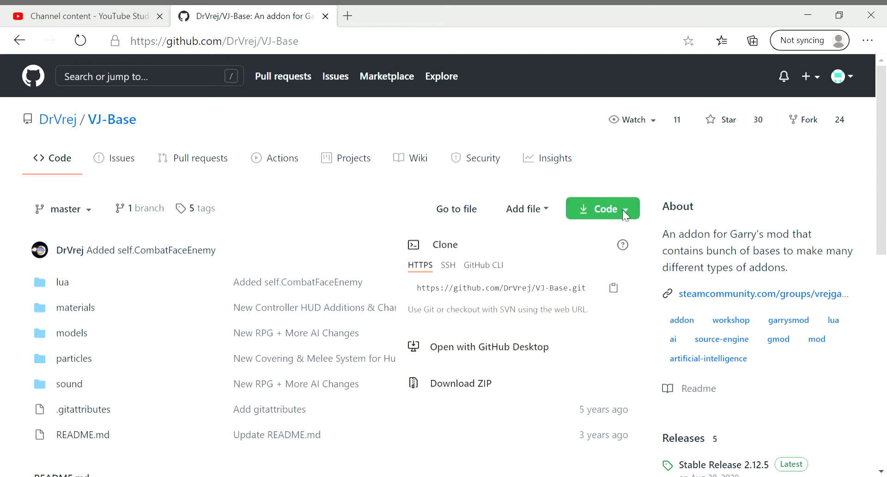
pyautogui.moveTo(368, 213)
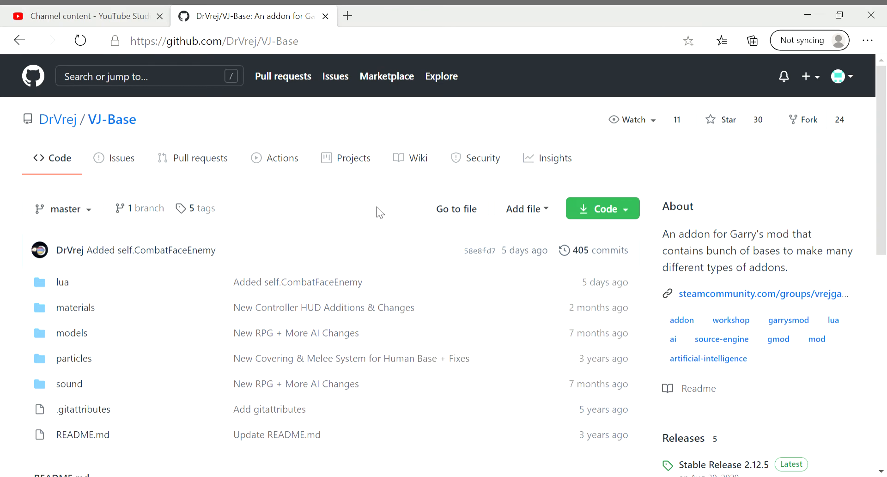
pyautogui.moveTo(209, 178)
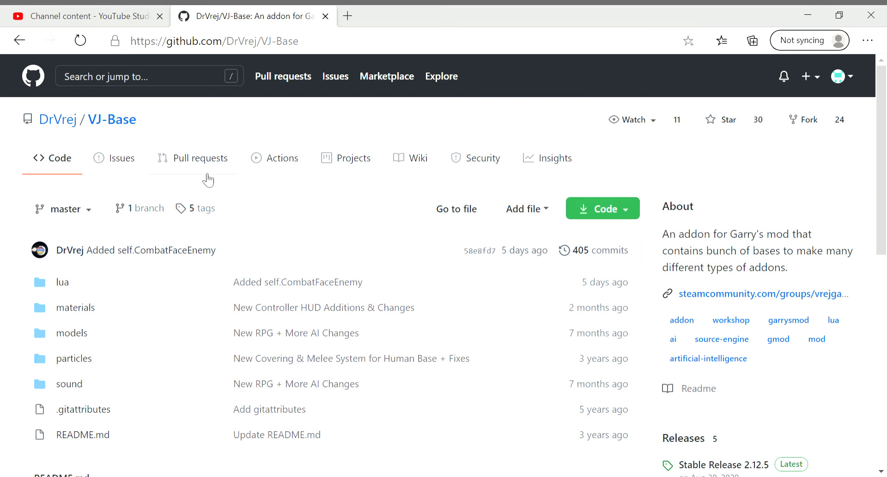
pyautogui.moveTo(553, 331)
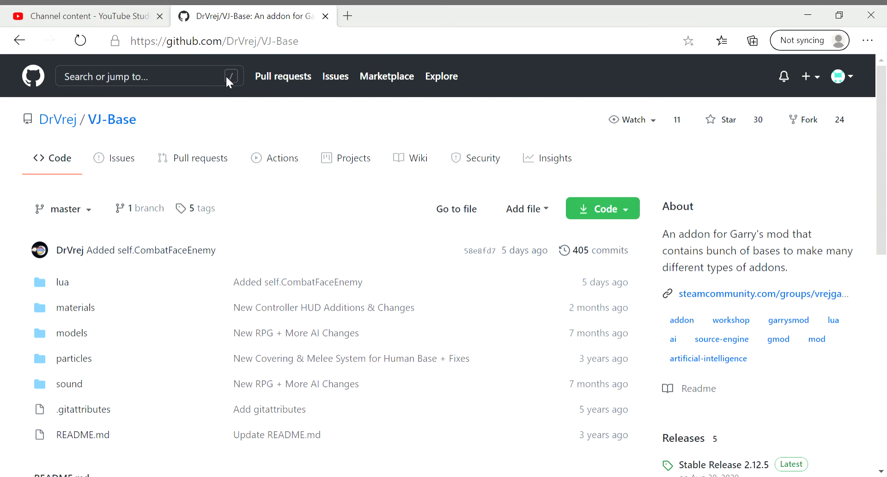
pyautogui.moveTo(346, 157)
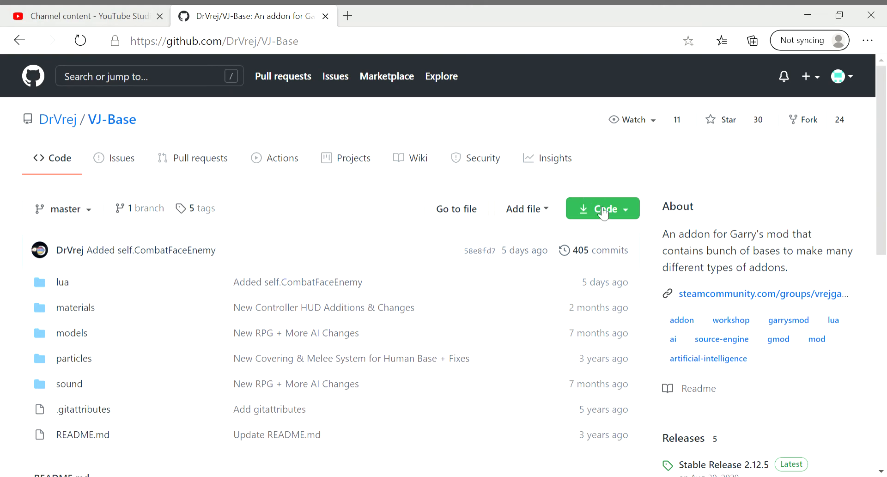
pyautogui.moveTo(301, 155)
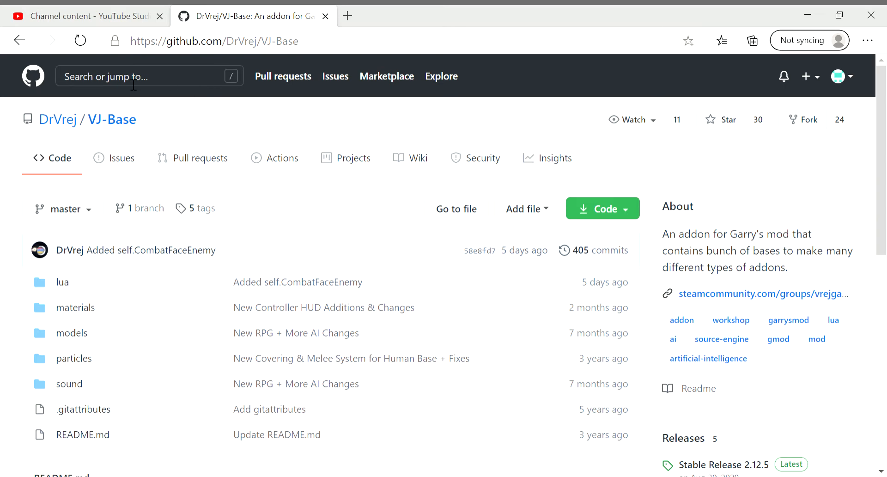
pyautogui.click(56, 119)
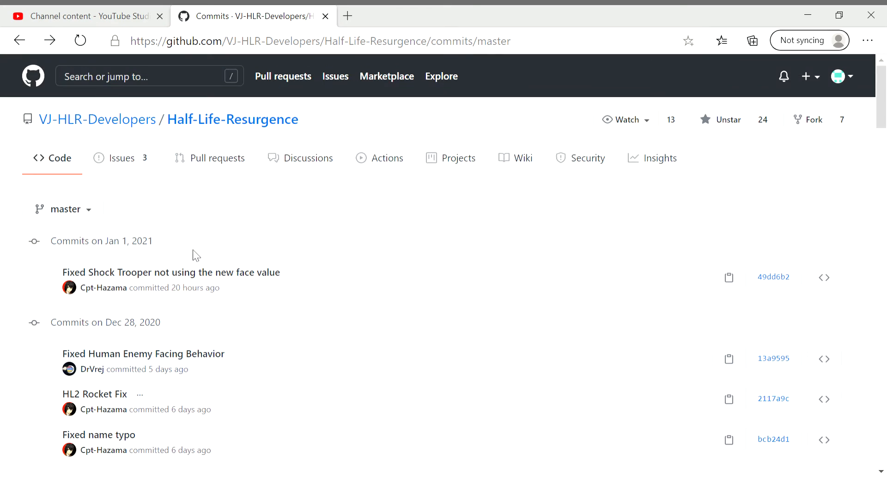
# Scroll through late-December master commits and return to the newest entries.
pyautogui.scroll(-3)
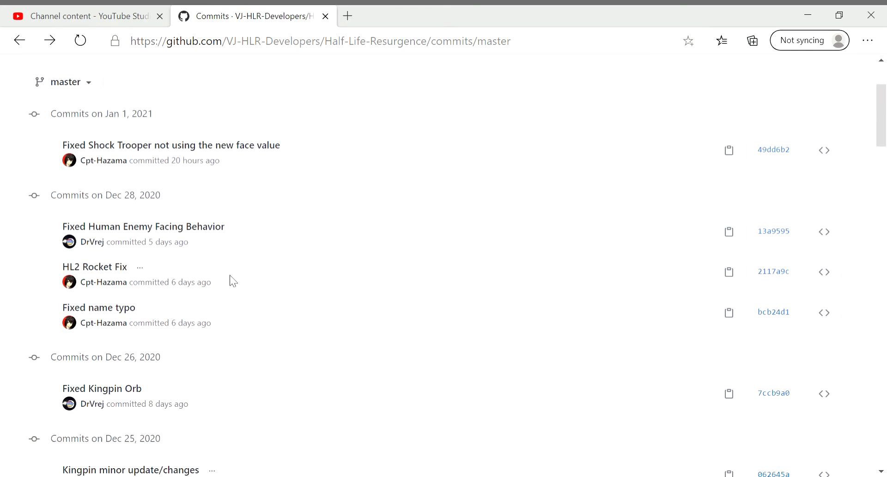
pyautogui.scroll(-3)
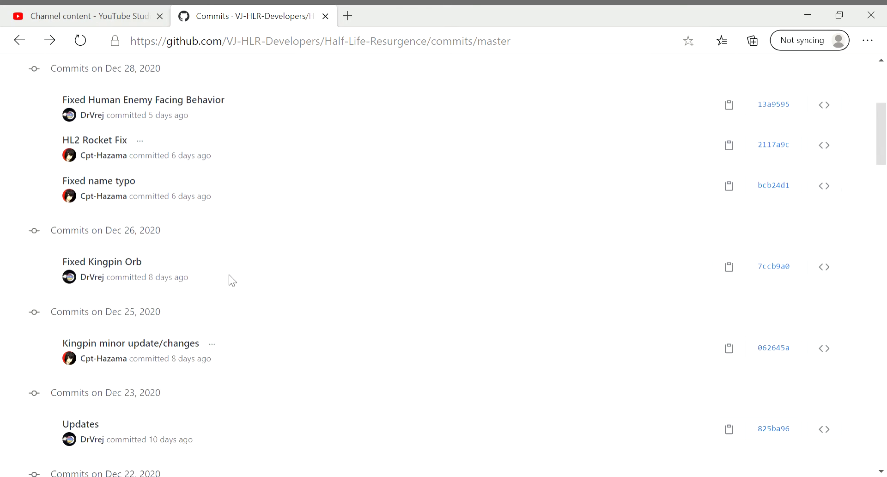
pyautogui.scroll(3)
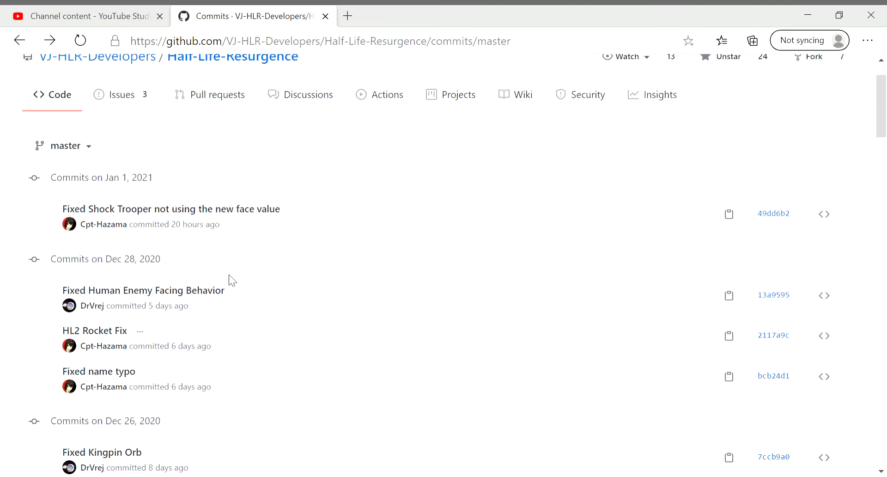
pyautogui.moveTo(245, 217)
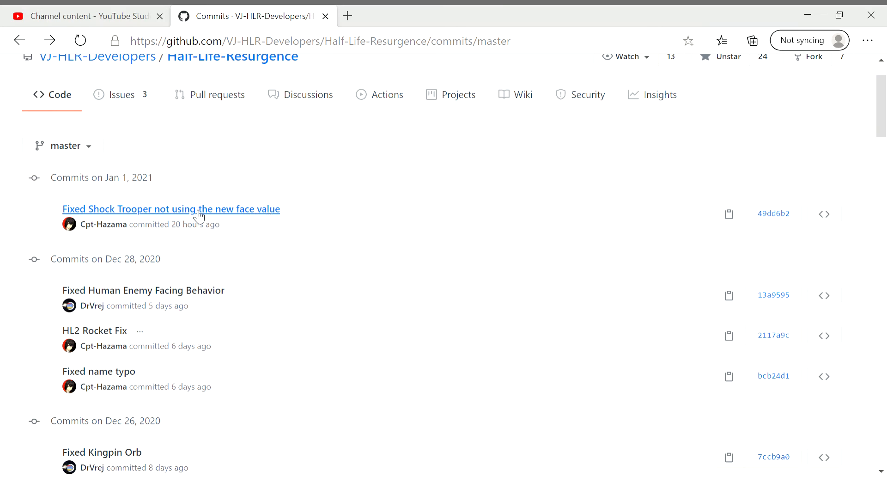
pyautogui.moveTo(204, 222)
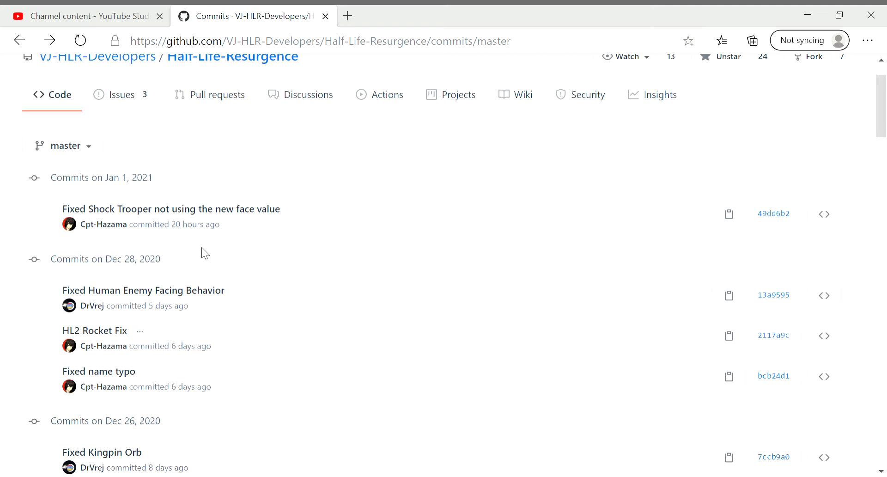
pyautogui.scroll(-3)
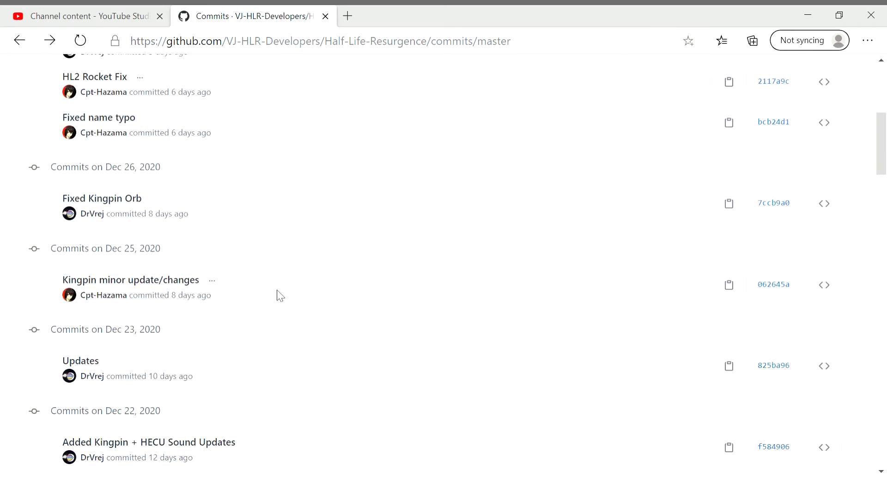
pyautogui.scroll(3)
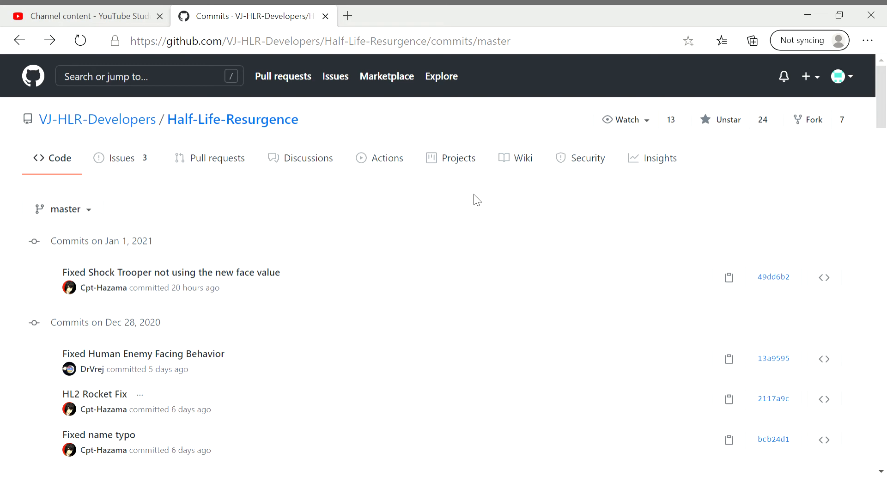
pyautogui.moveTo(96, 119)
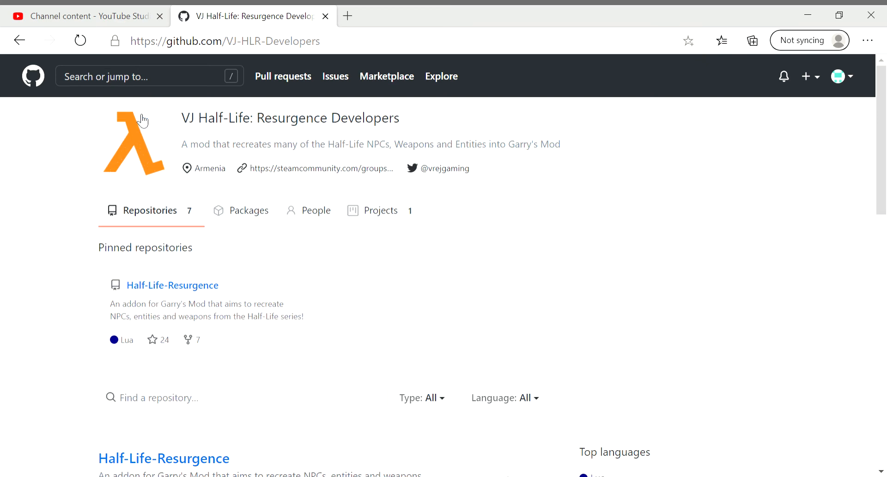
pyautogui.moveTo(15, 323)
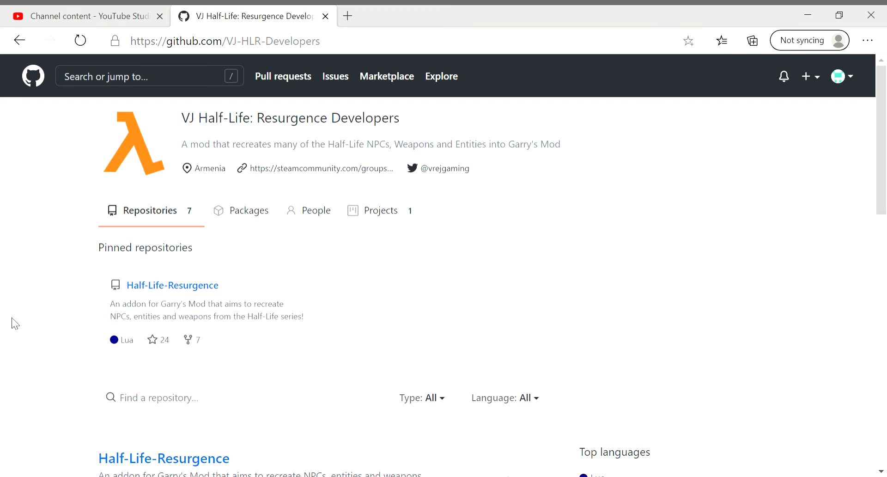
pyautogui.scroll(-3)
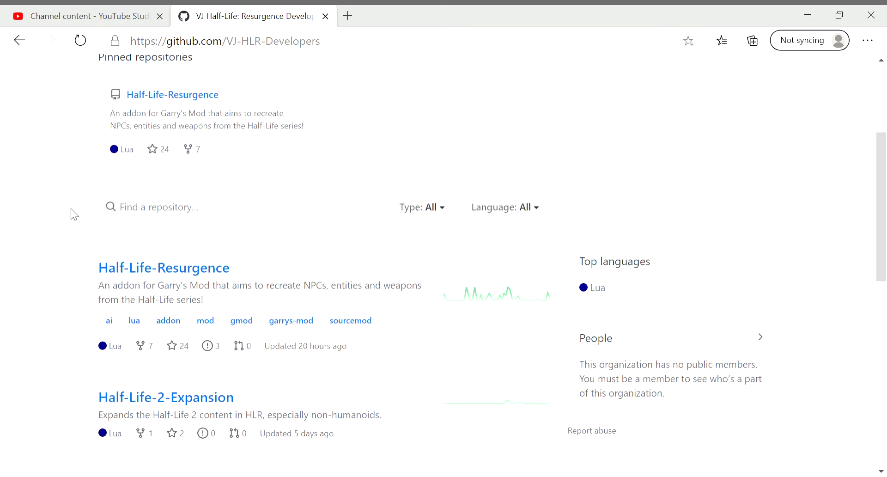
pyautogui.scroll(-3)
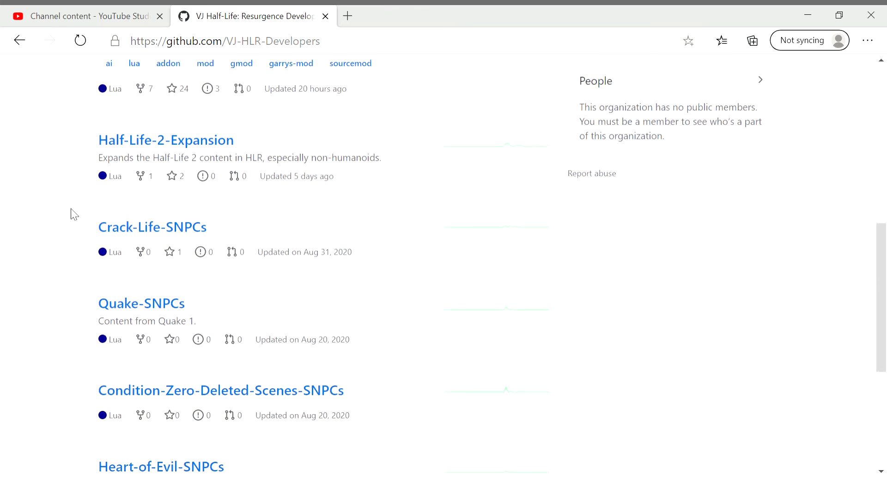
pyautogui.scroll(-3)
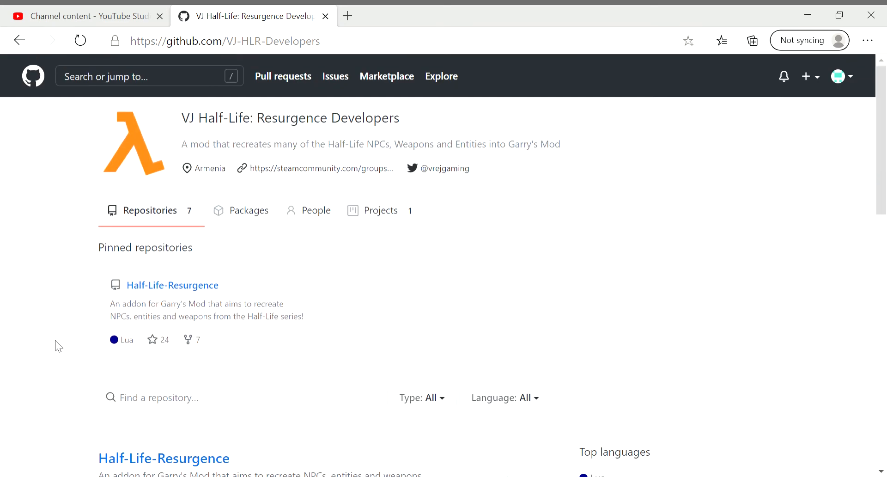
pyautogui.scroll(-3)
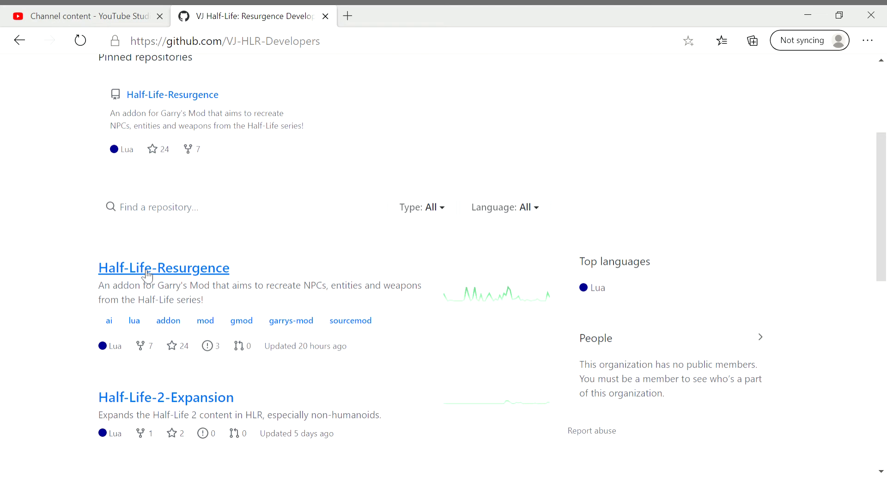
pyautogui.moveTo(57, 269)
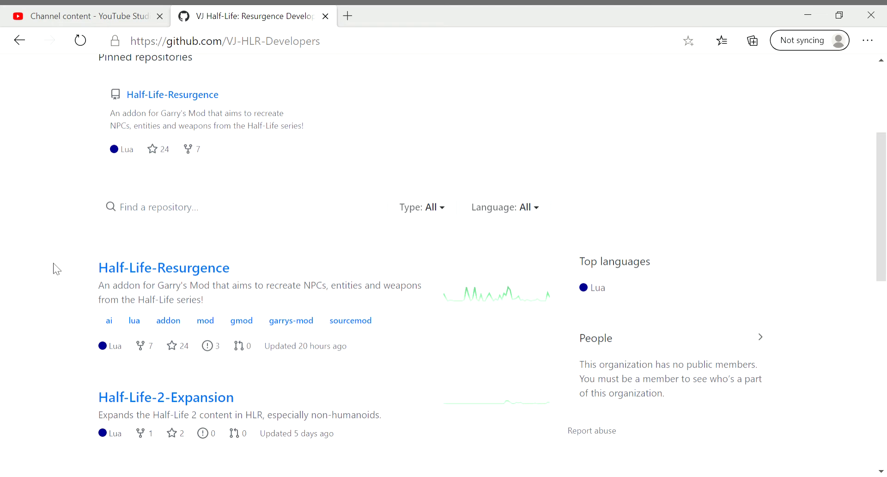
pyautogui.moveTo(98, 274)
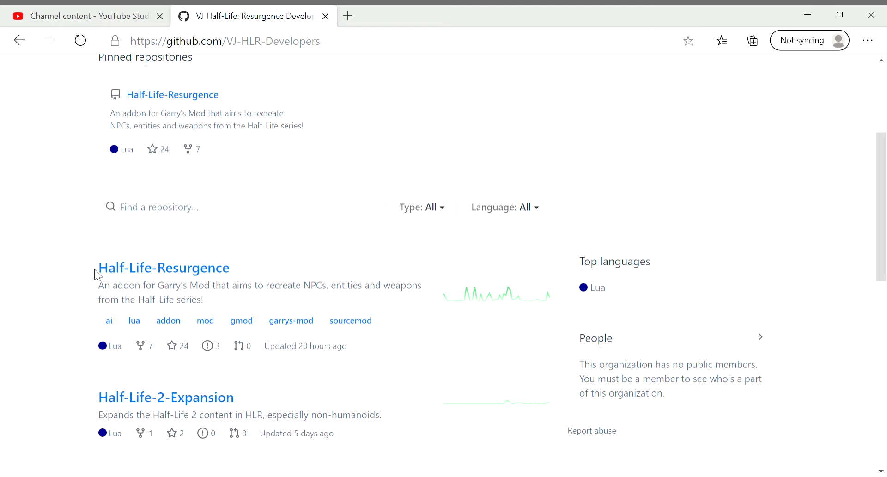
pyautogui.moveTo(79, 272)
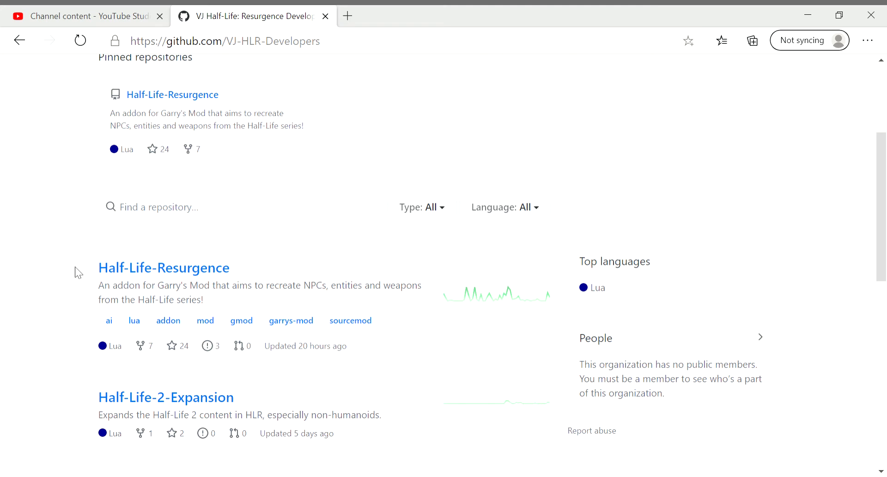
pyautogui.moveTo(56, 267)
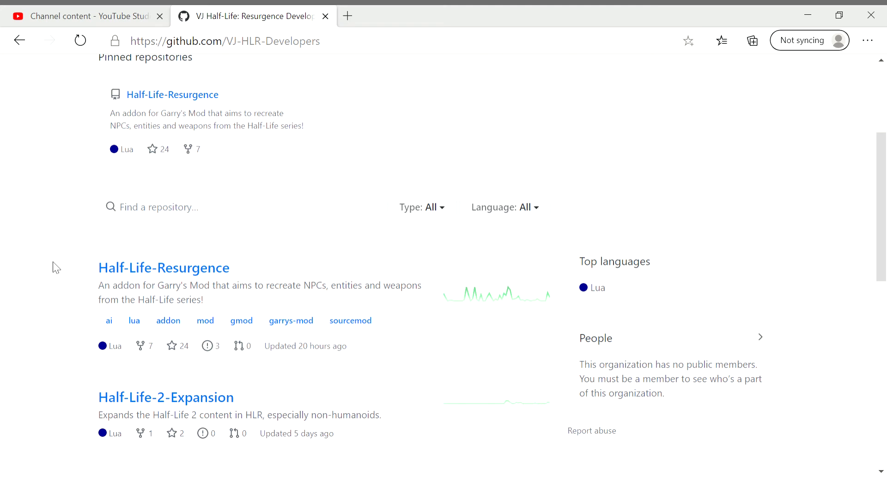
pyautogui.moveTo(164, 268)
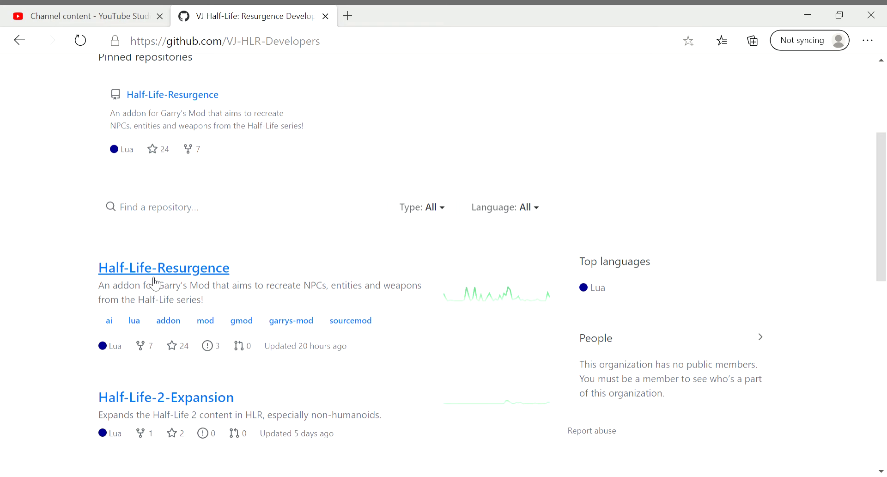
pyautogui.scroll(-3)
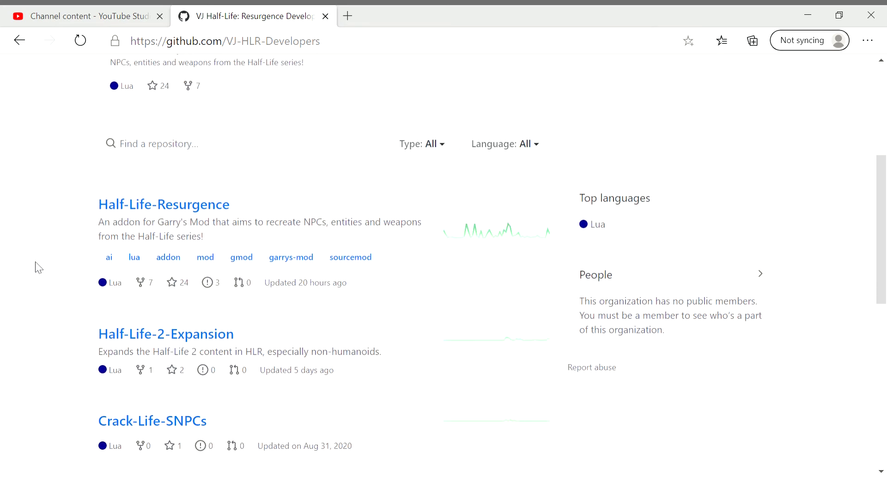
pyautogui.moveTo(143, 204)
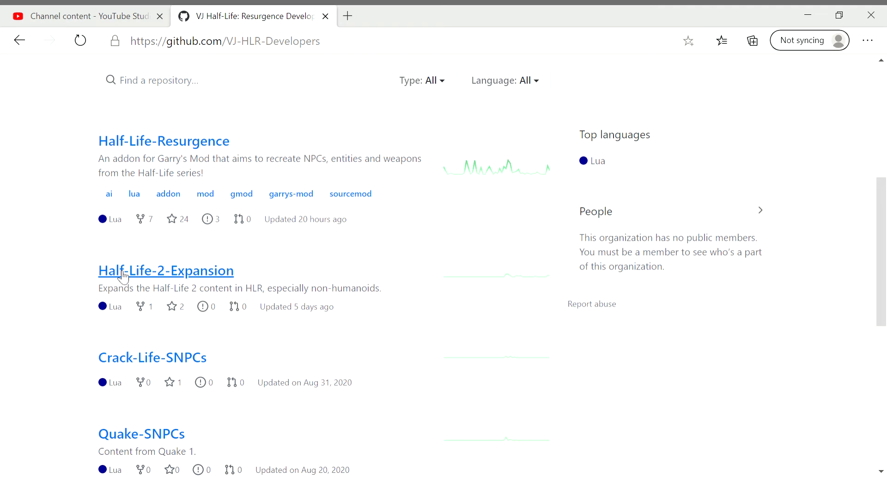
pyautogui.moveTo(51, 319)
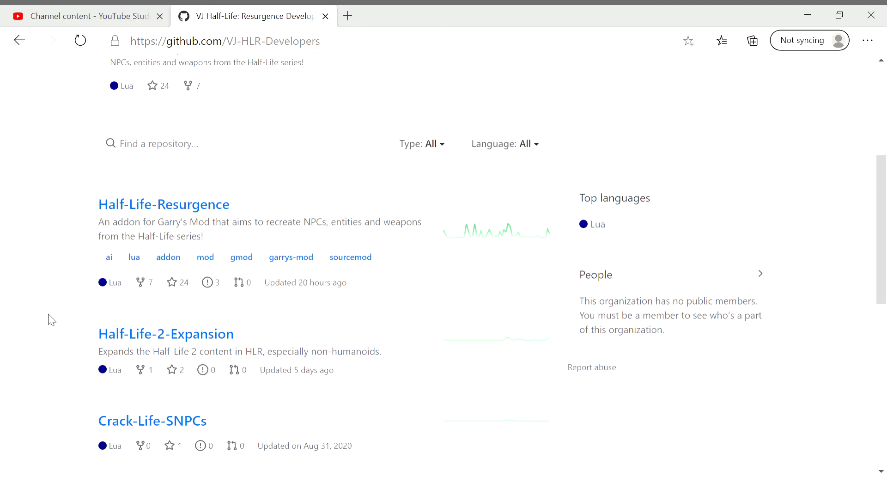
pyautogui.scroll(-3)
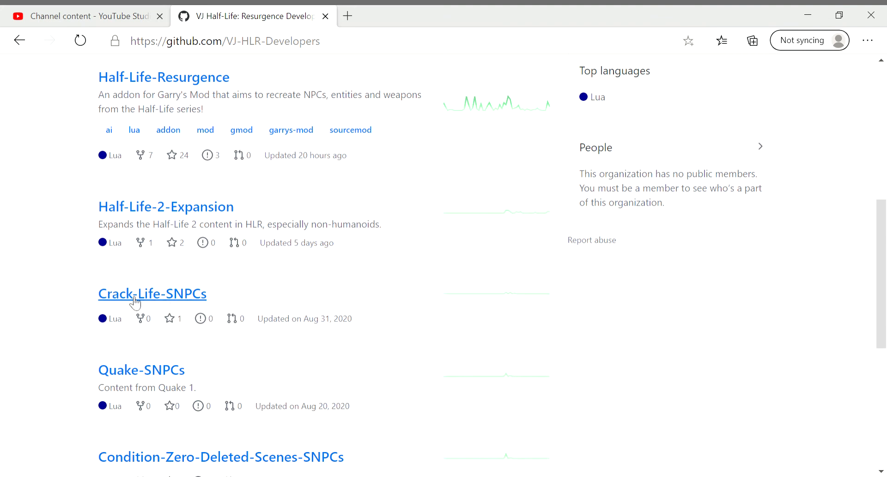
pyautogui.moveTo(199, 298)
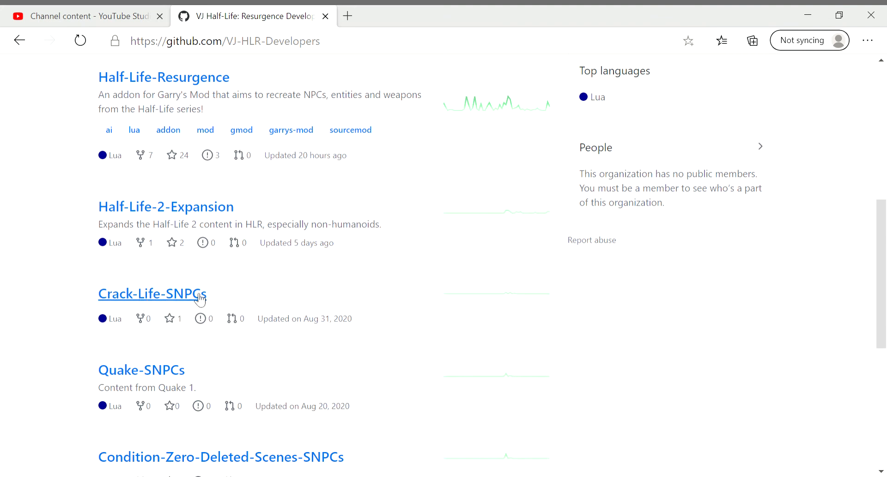
pyautogui.moveTo(103, 317)
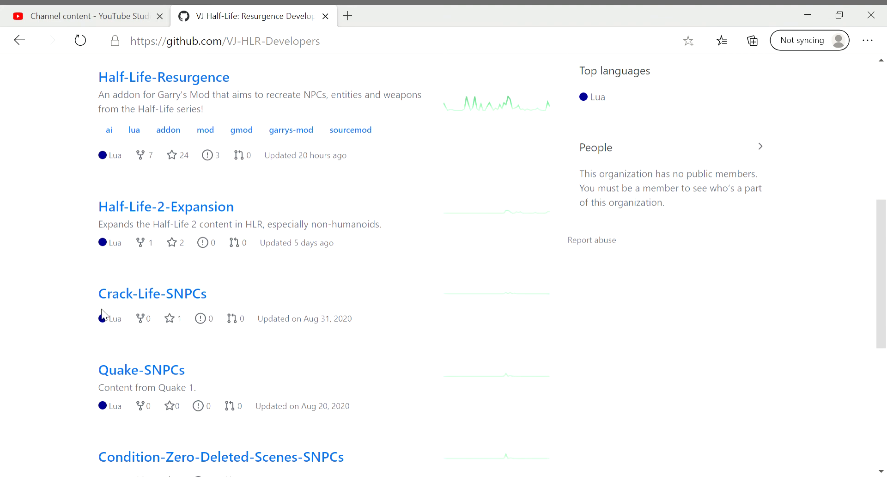
pyautogui.scroll(-3)
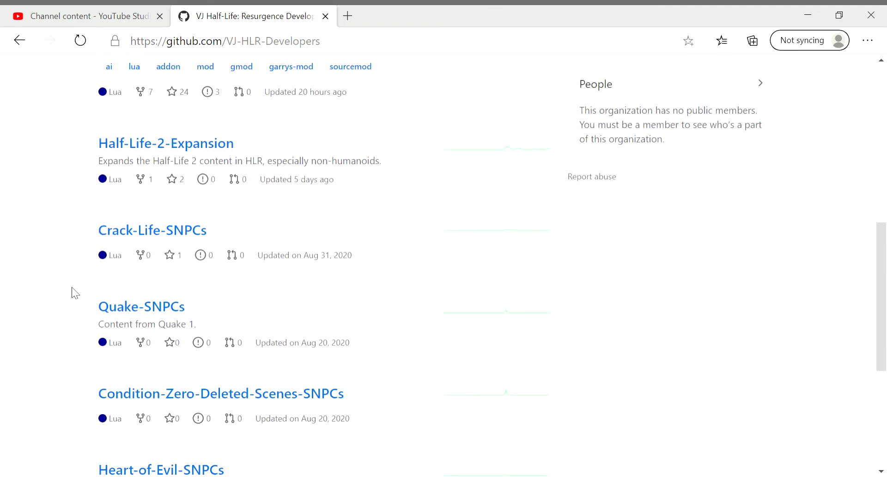
pyautogui.scroll(-3)
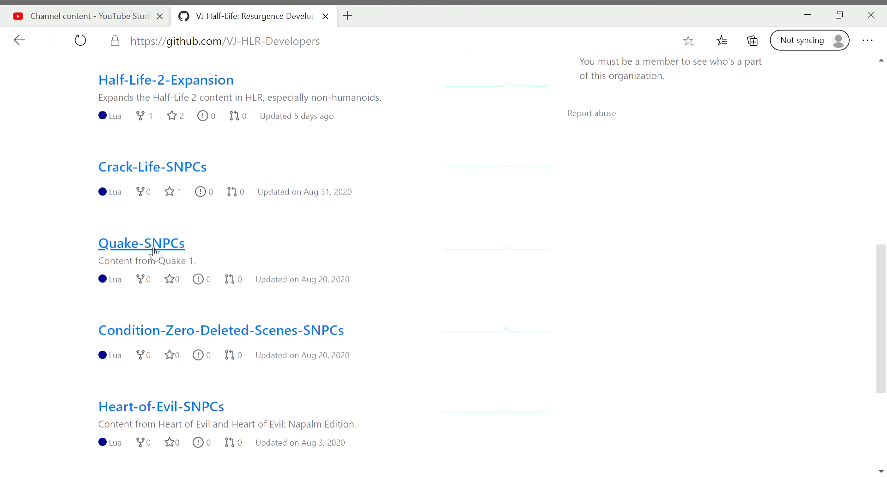
pyautogui.scroll(-3)
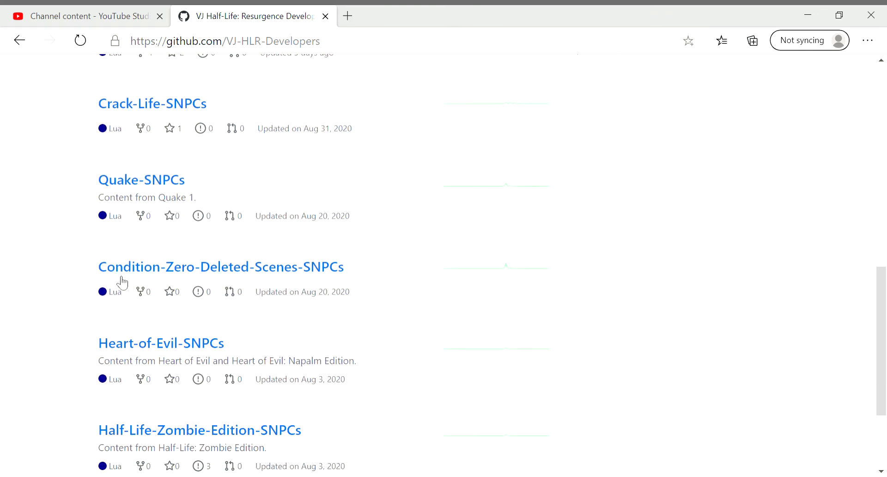
pyautogui.scroll(-3)
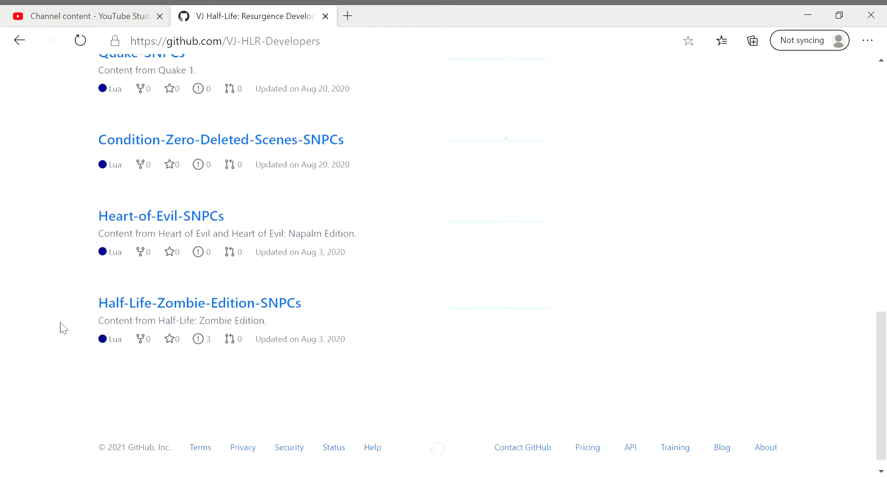
pyautogui.moveTo(178, 312)
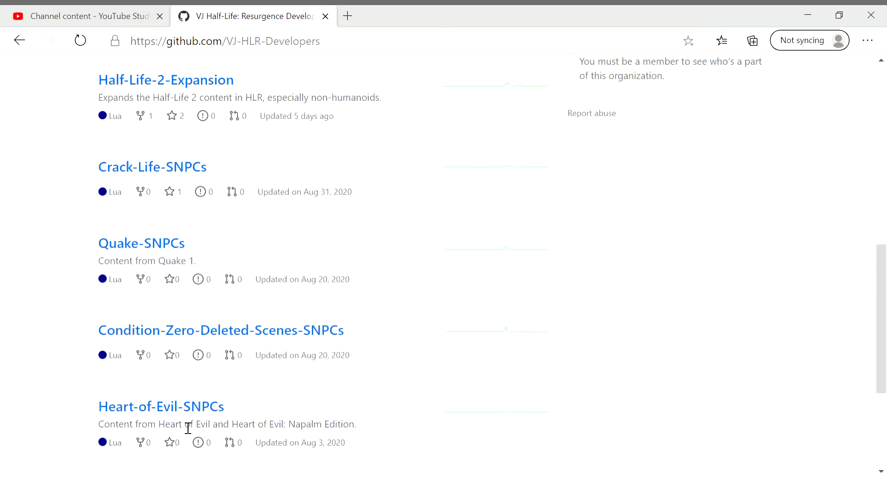
pyautogui.scroll(3)
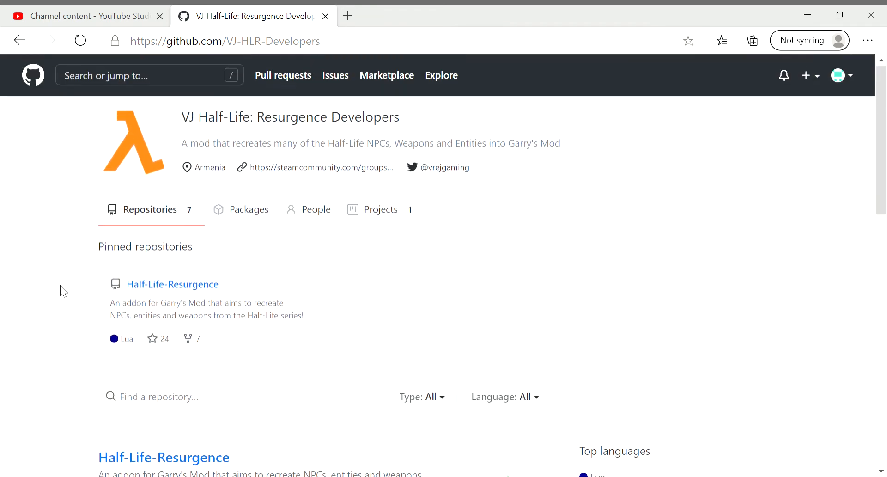
pyautogui.scroll(-3)
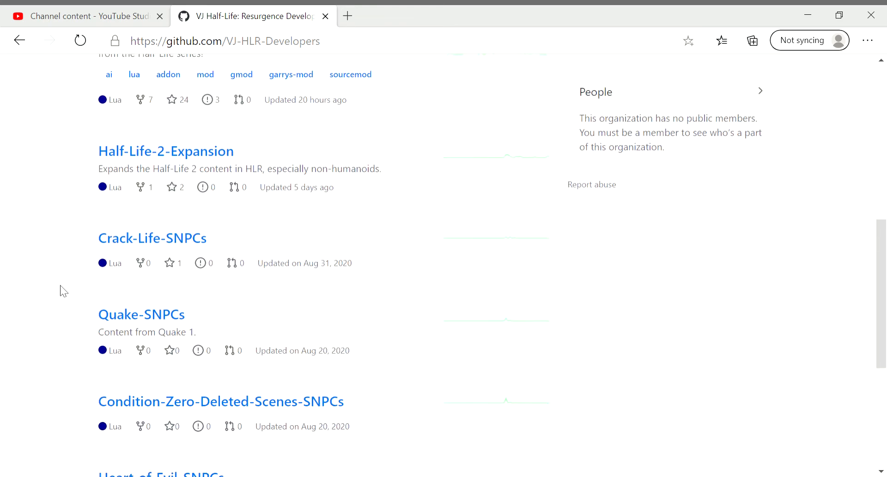
pyautogui.scroll(-3)
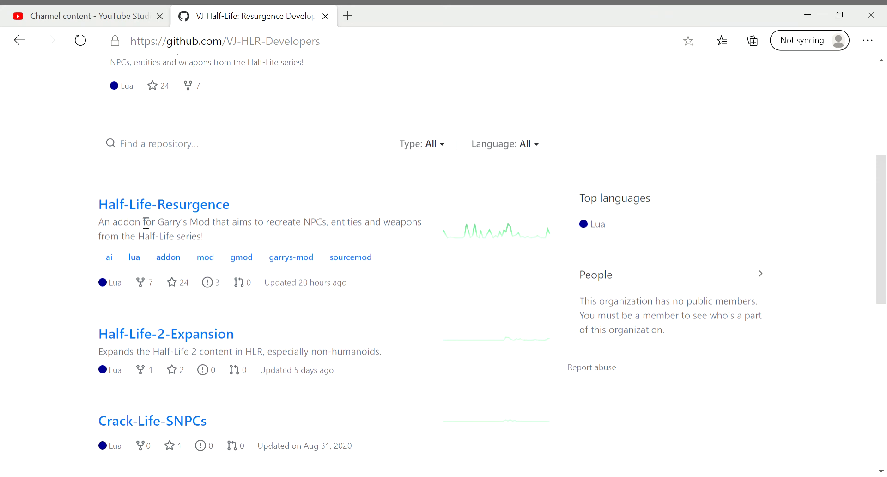
pyautogui.click(163, 204)
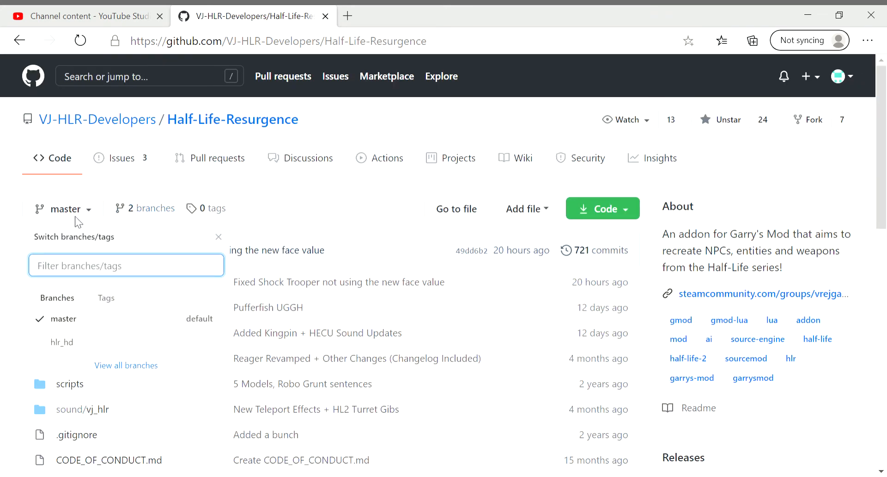
pyautogui.click(61, 341)
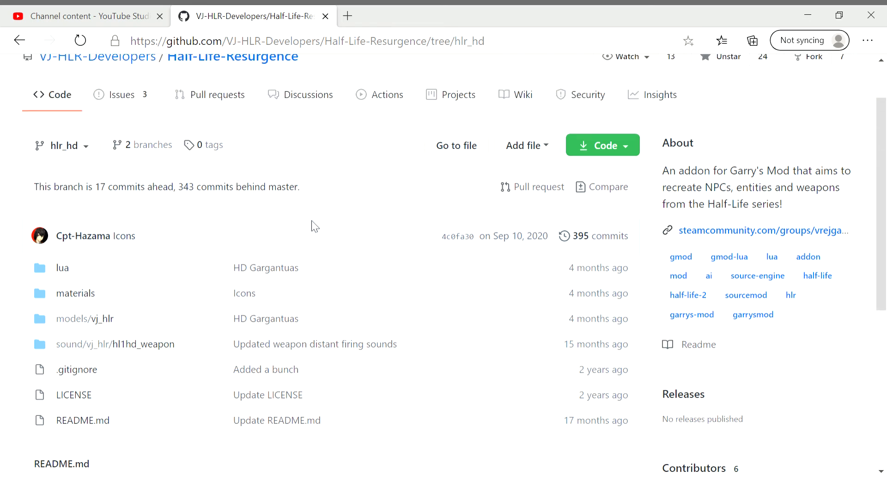
pyautogui.scroll(-3)
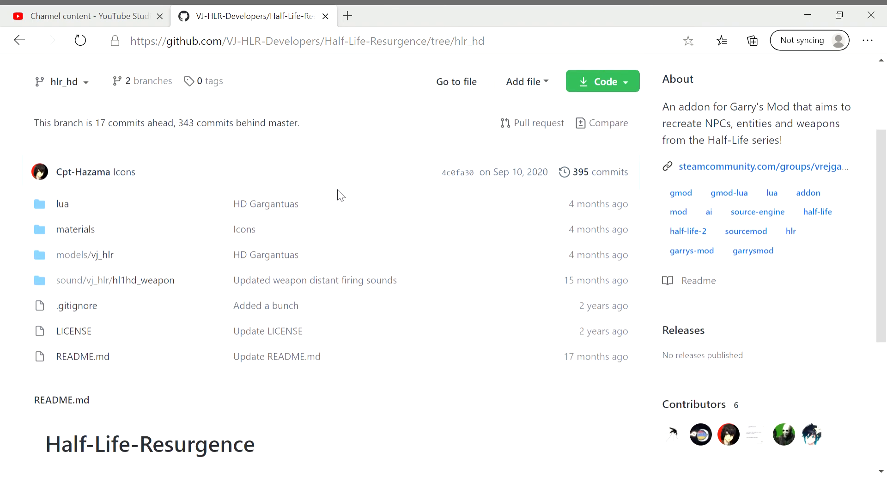
pyautogui.moveTo(317, 214)
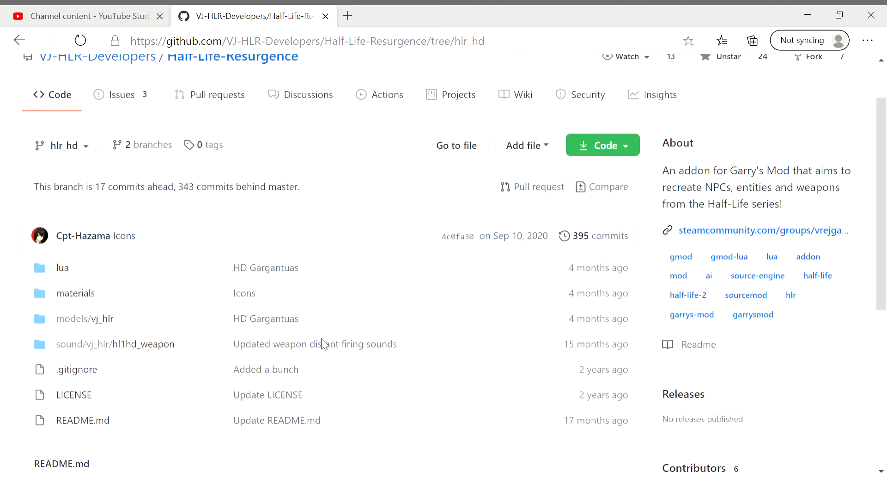
pyautogui.scroll(-3)
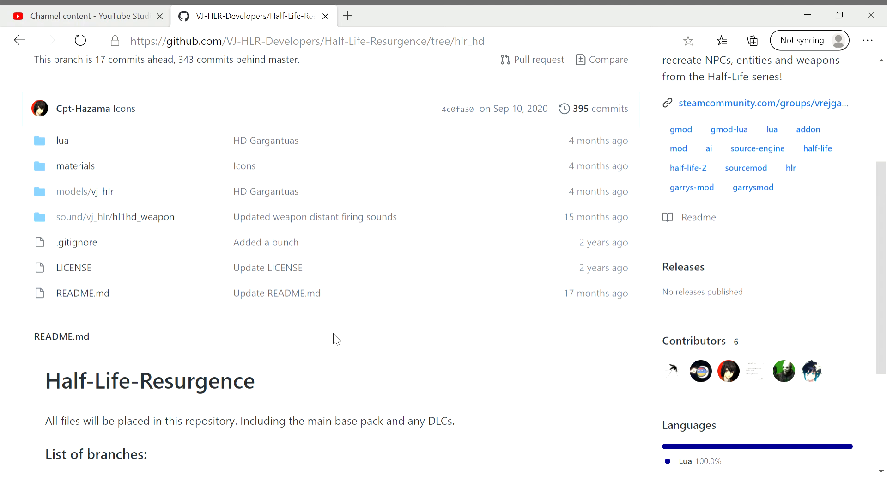
pyautogui.scroll(3)
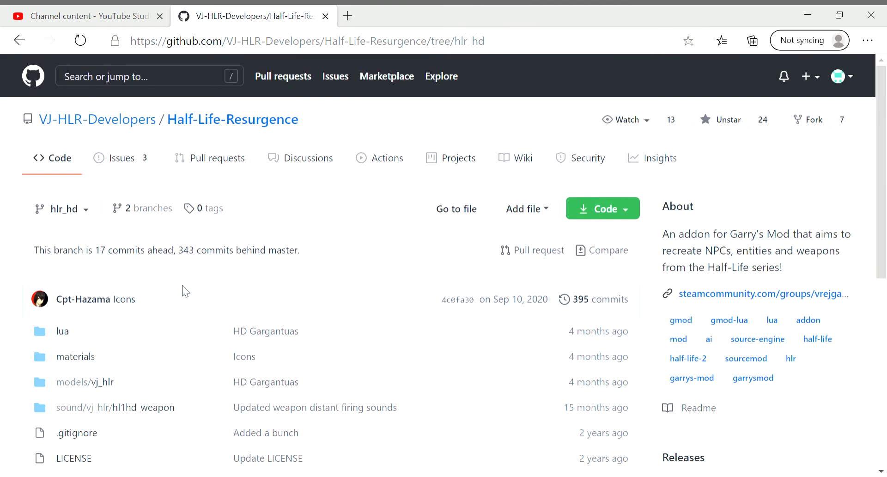
pyautogui.moveTo(96, 259)
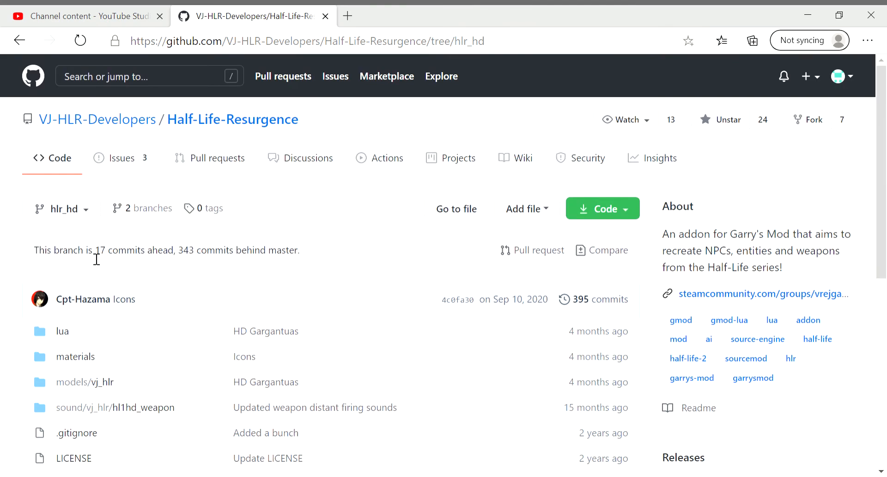
pyautogui.scroll(-3)
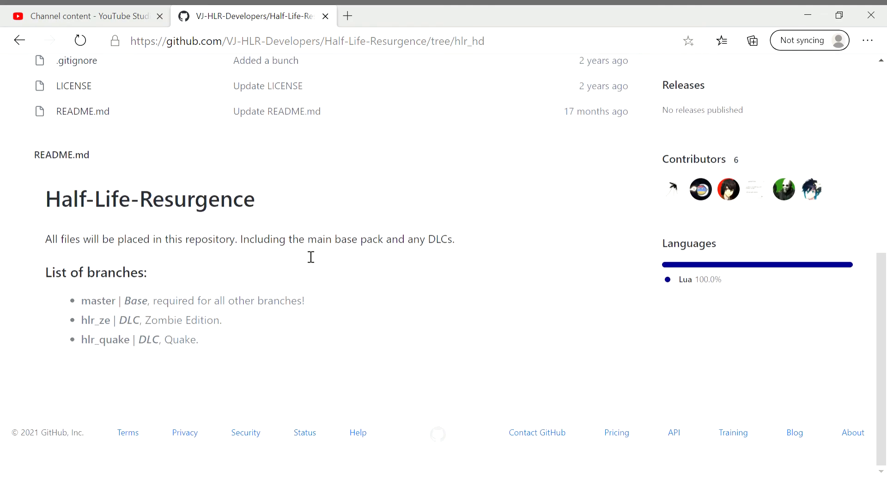
pyautogui.moveTo(389, 332)
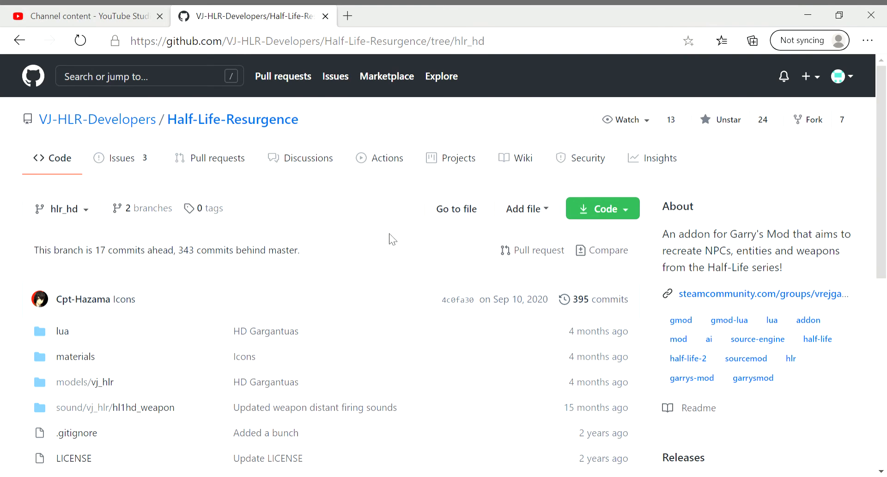
pyautogui.scroll(-3)
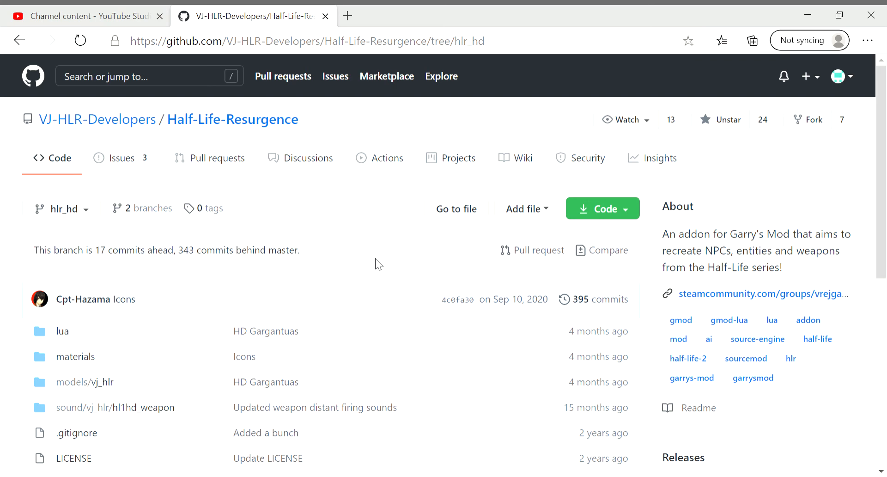
pyautogui.scroll(-3)
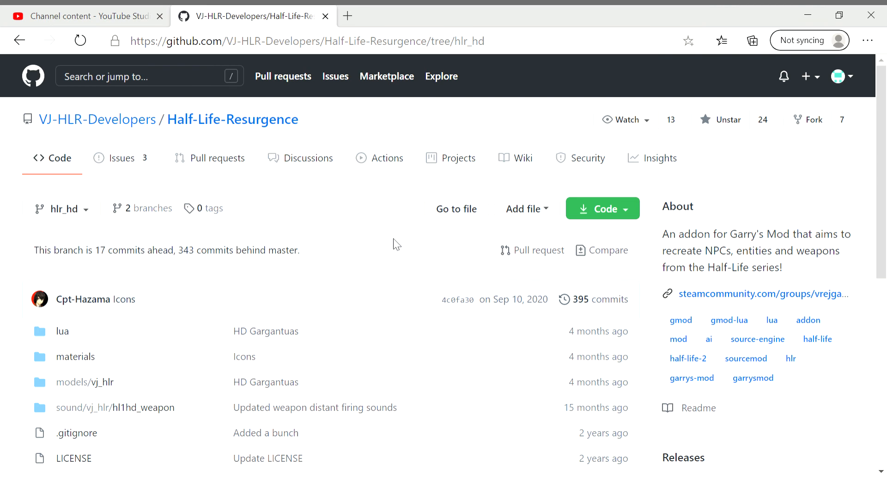
pyautogui.moveTo(305, 252)
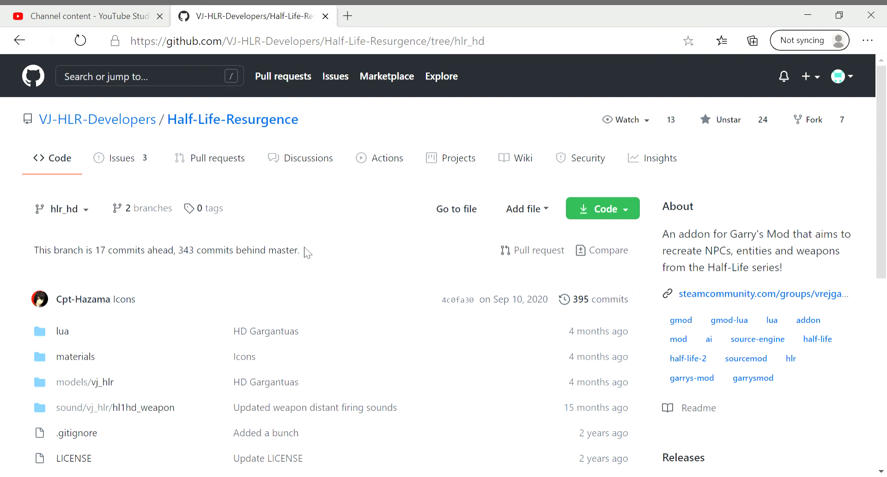
pyautogui.scroll(-3)
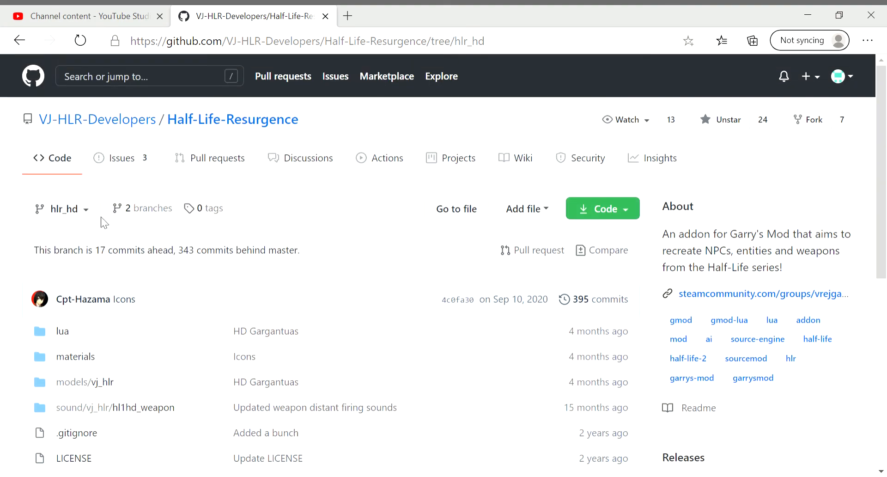
pyautogui.scroll(-3)
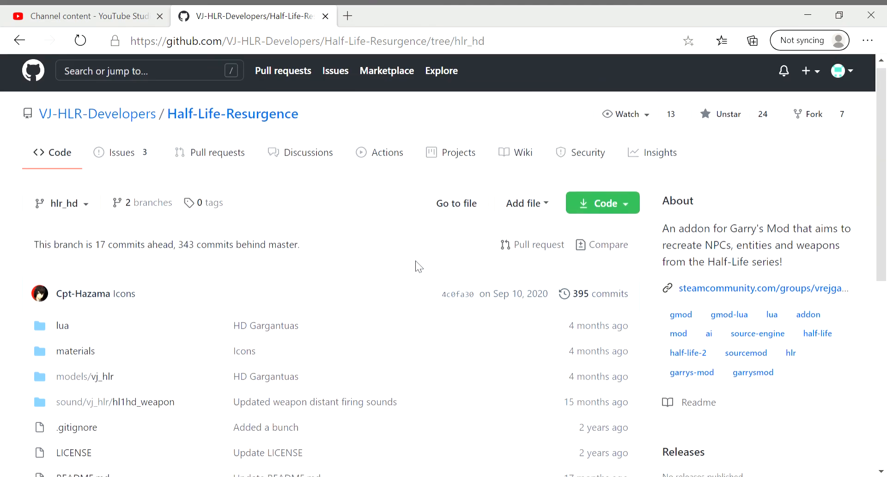
pyautogui.scroll(-3)
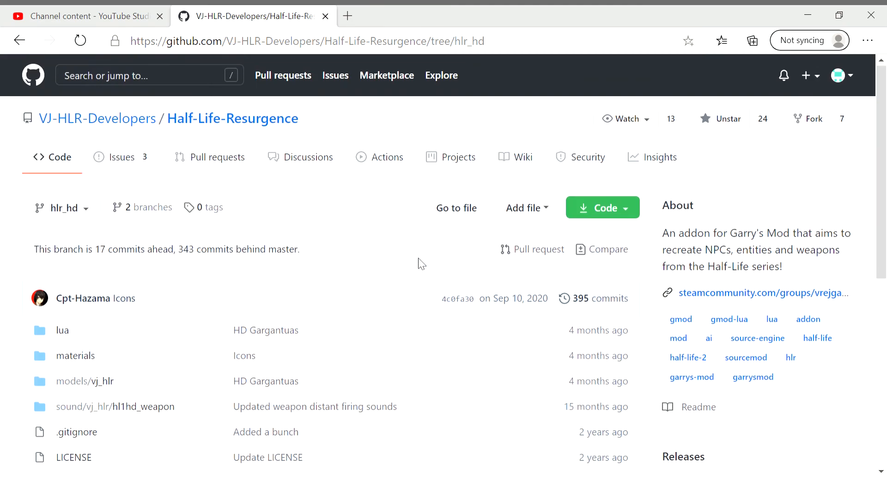
pyautogui.scroll(-3)
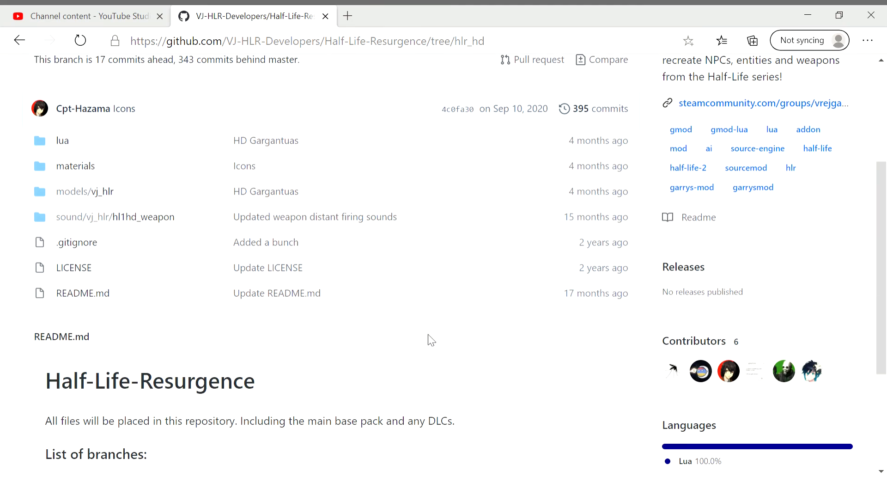
pyautogui.scroll(-3)
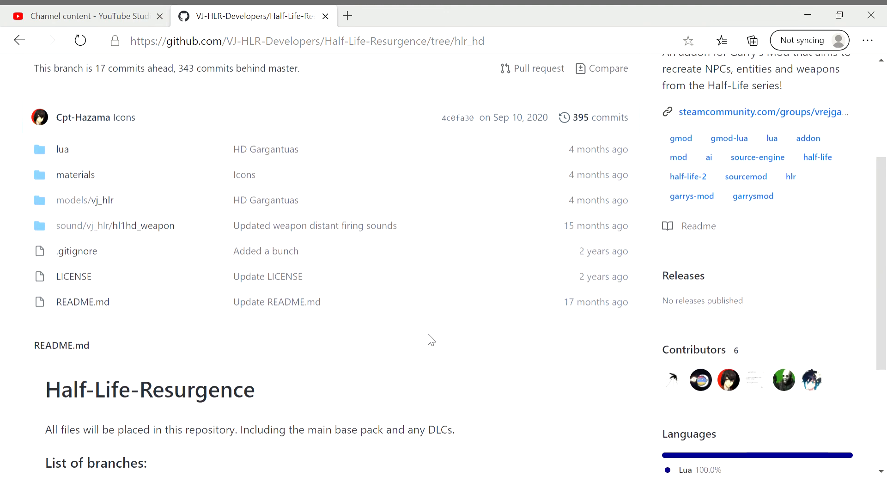
pyautogui.scroll(-3)
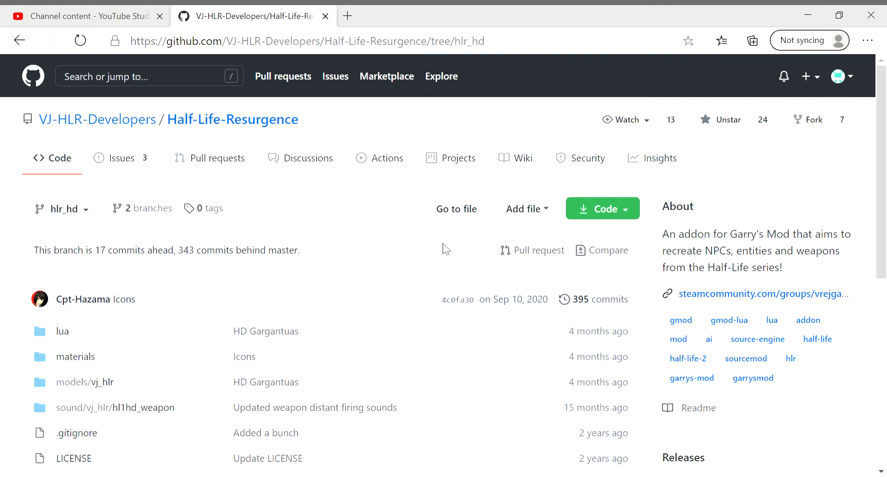
pyautogui.scroll(-3)
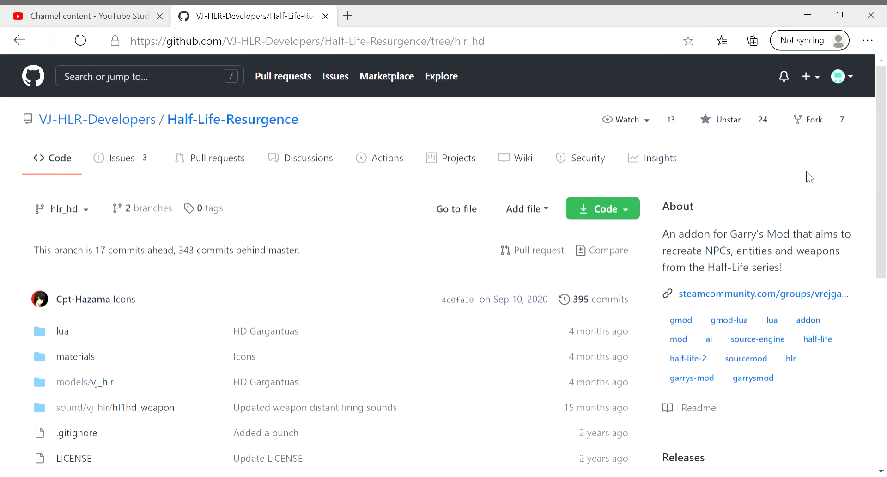
pyautogui.moveTo(353, 249)
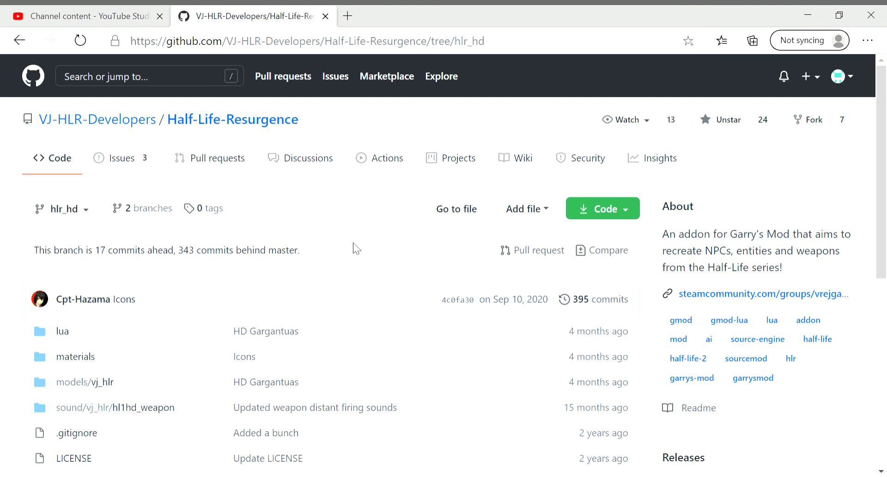
pyautogui.moveTo(449, 249)
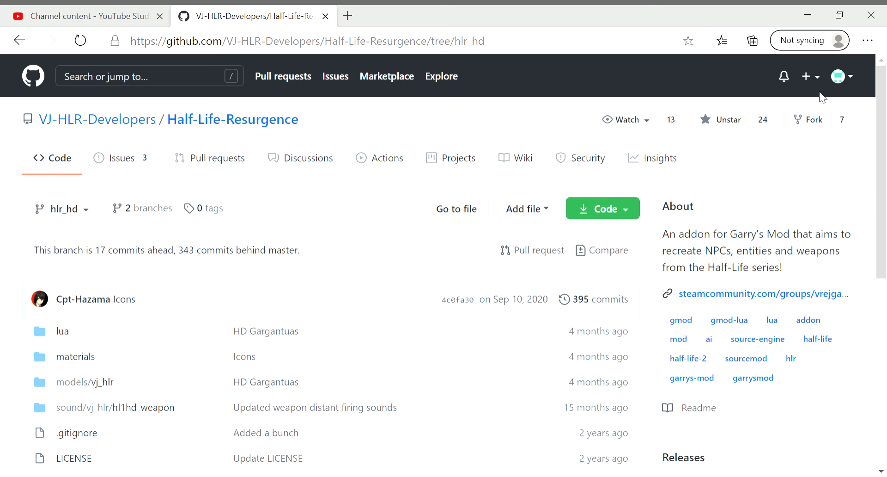
pyautogui.moveTo(325, 281)
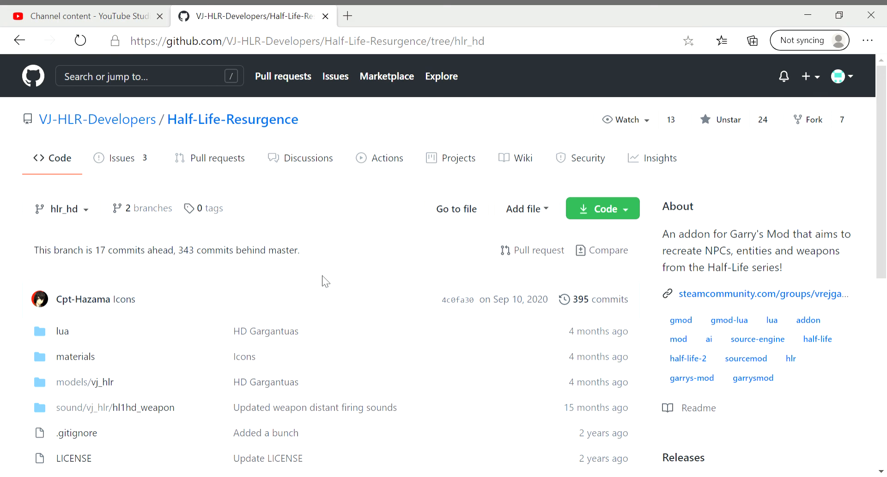
pyautogui.scroll(-3)
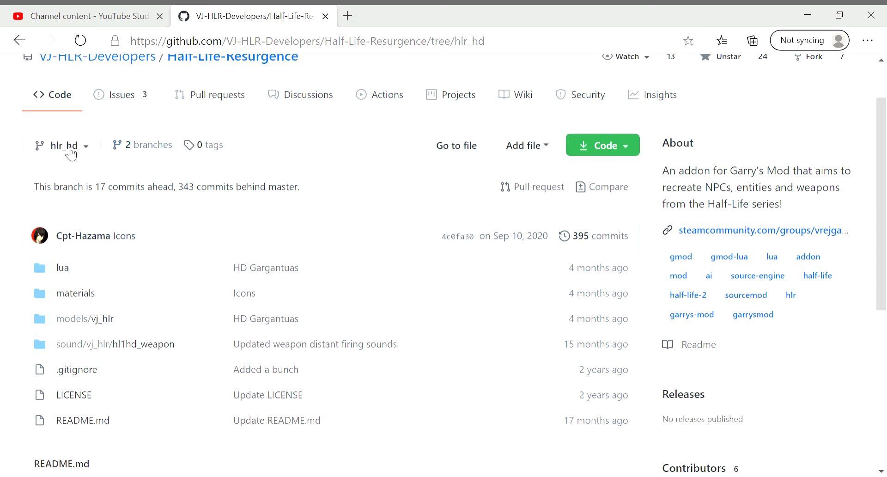
# Switch the branch from hlr_hd to master and scroll to its README.
pyautogui.click(63, 145)
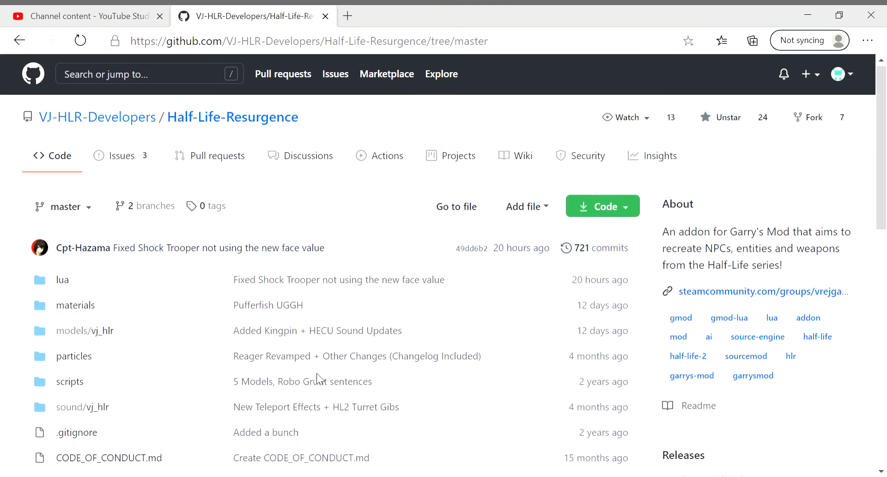
pyautogui.scroll(-3)
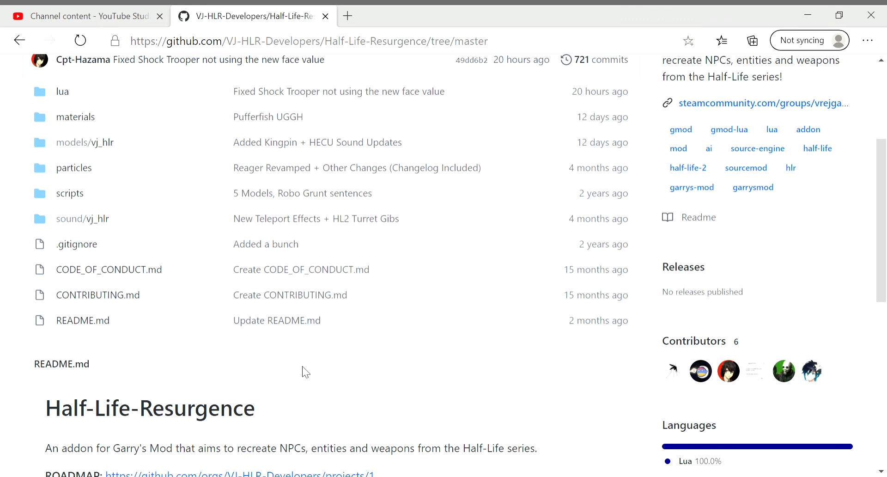
pyautogui.moveTo(73, 346)
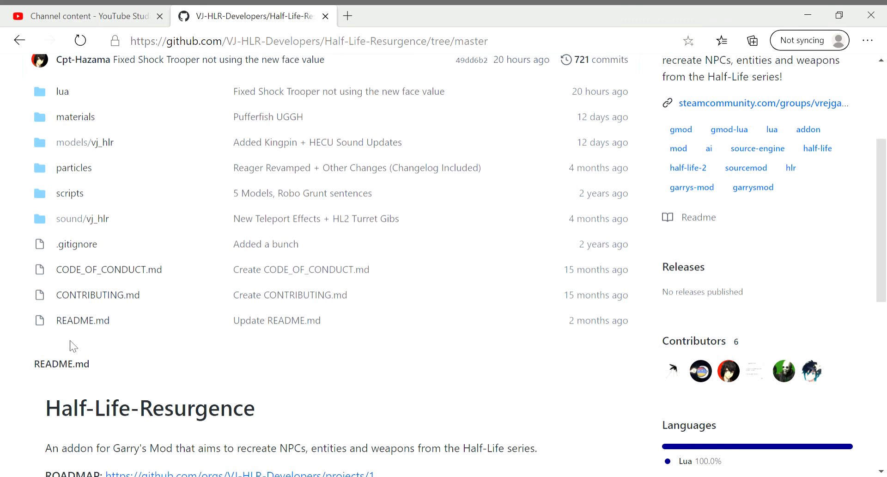
pyautogui.moveTo(326, 365)
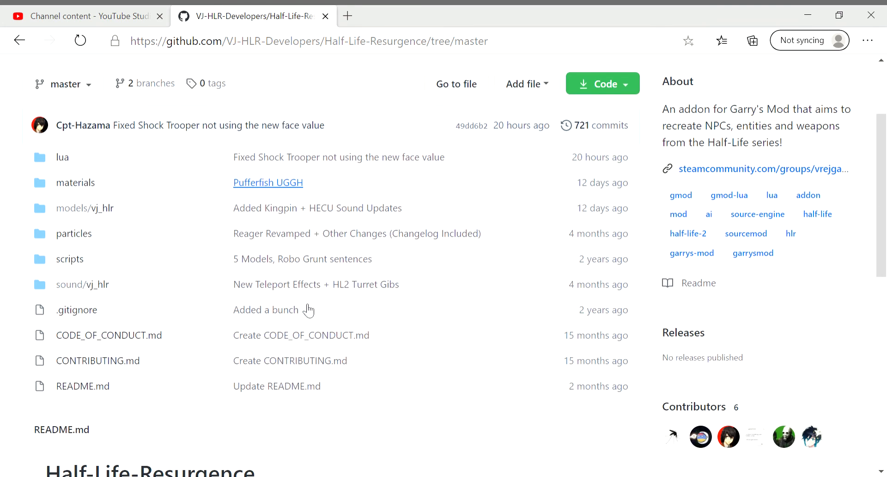
pyautogui.scroll(-3)
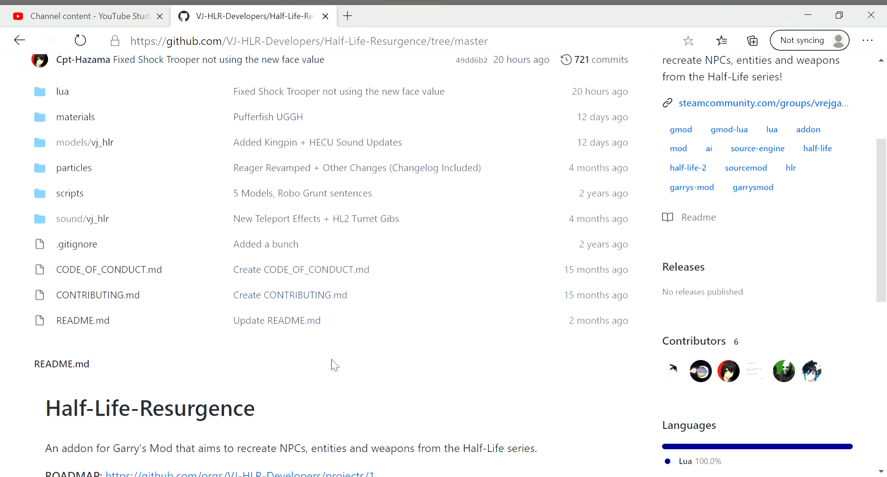
pyautogui.scroll(3)
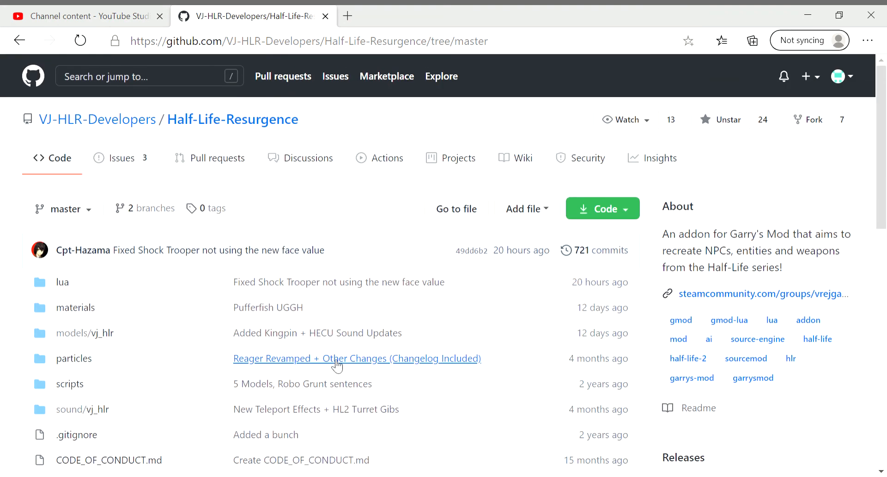
pyautogui.moveTo(290, 285)
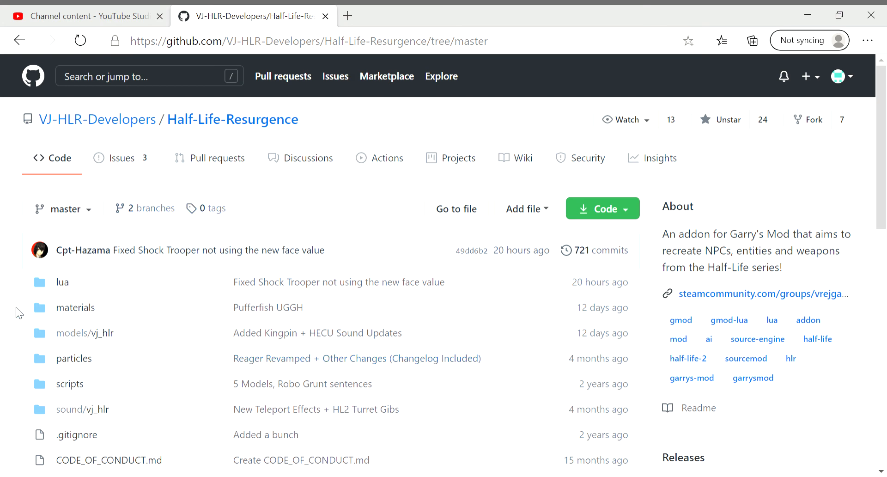
pyautogui.scroll(-3)
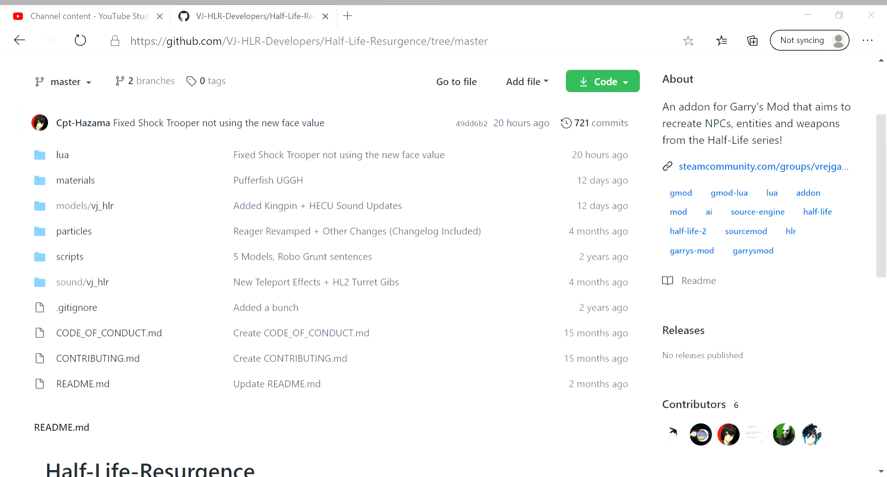
pyautogui.moveTo(821, 417)
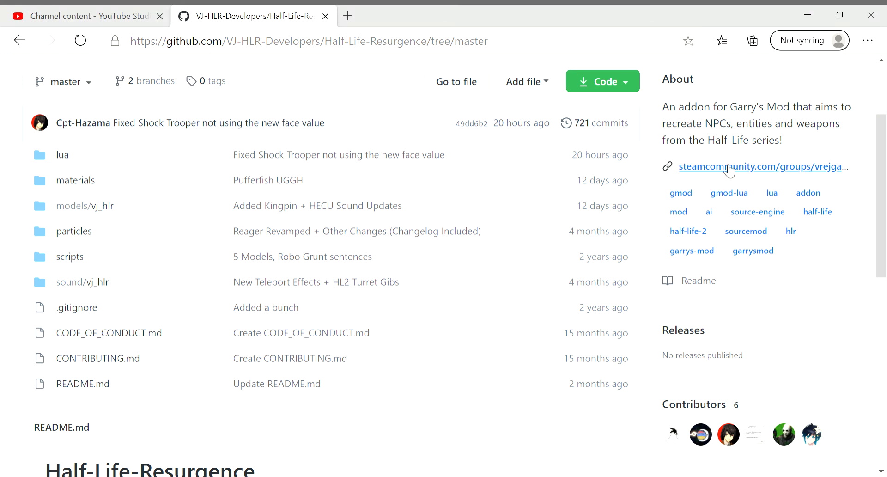
pyautogui.moveTo(759, 96)
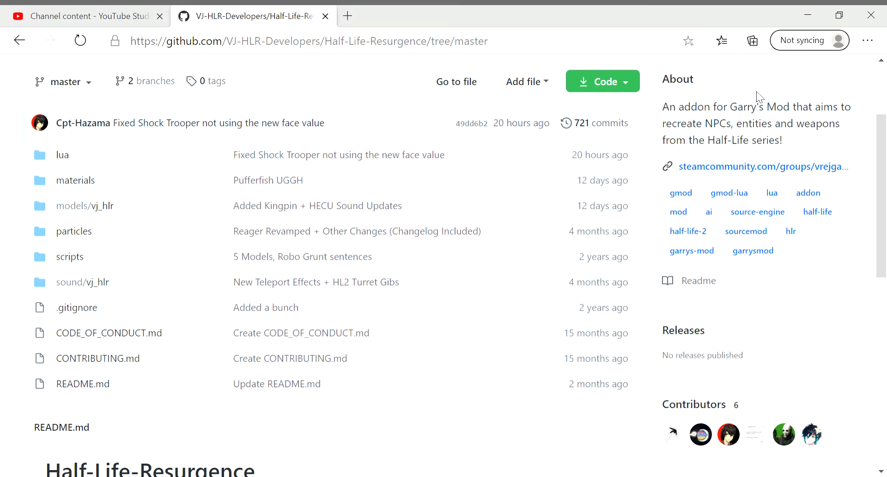
pyautogui.moveTo(760, 91)
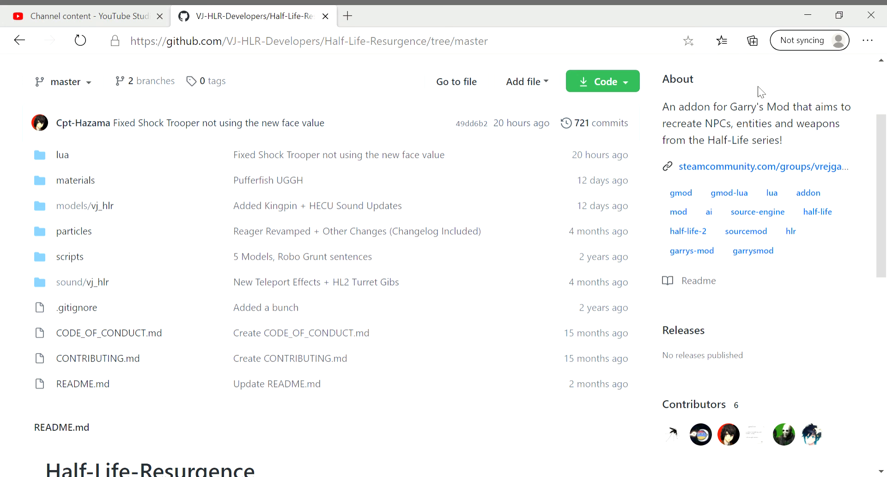
pyautogui.moveTo(821, 94)
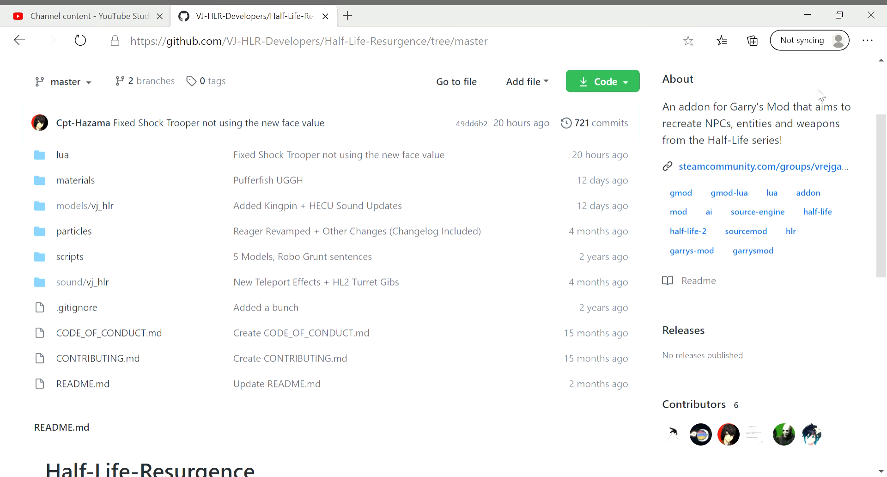